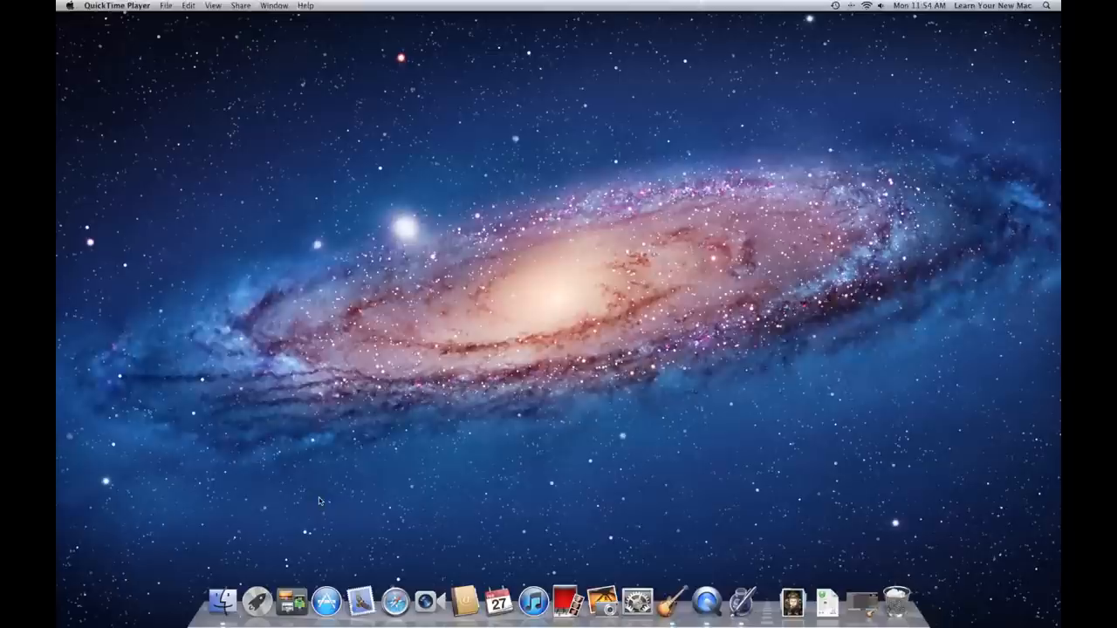
pyautogui.moveTo(389, 496)
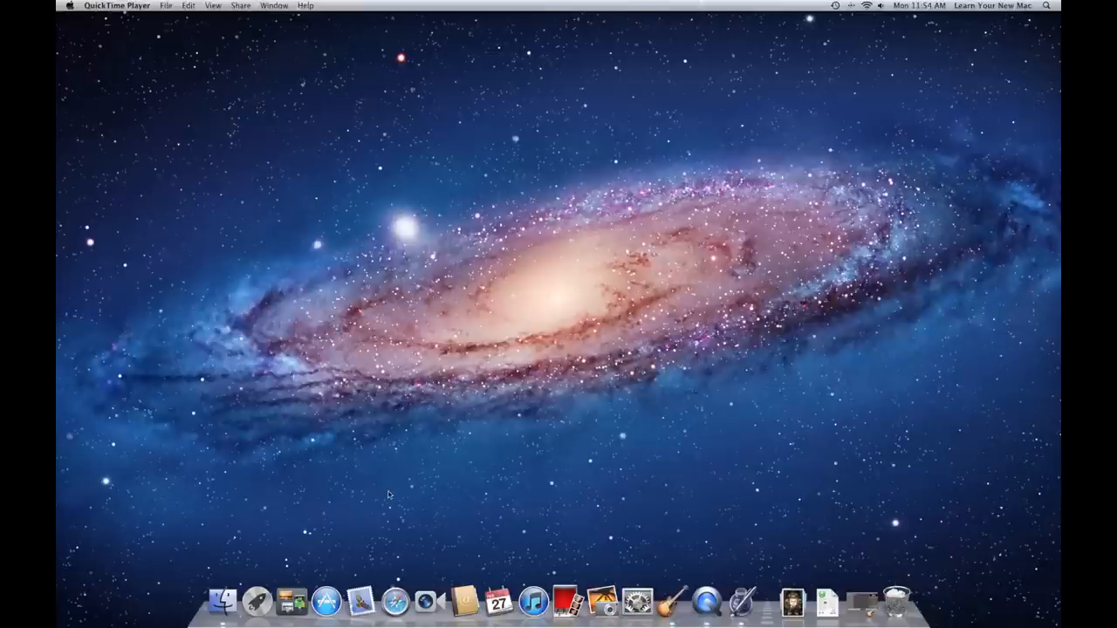
pyautogui.moveTo(740, 602)
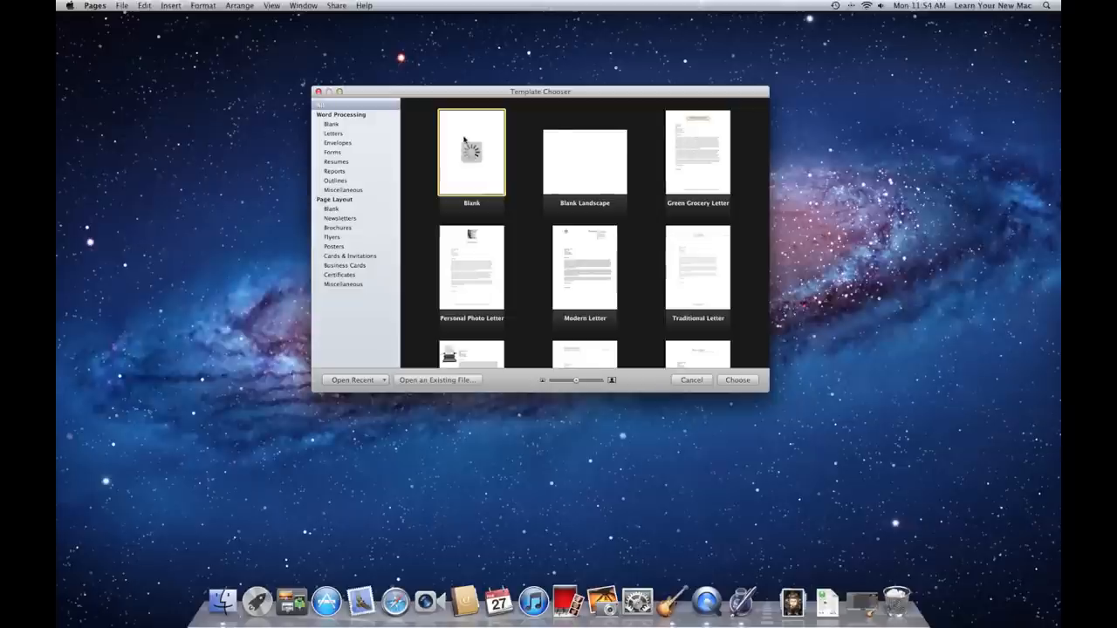
# Create a Blank document and write 'This is a test document' in it
pyautogui.click(737, 381)
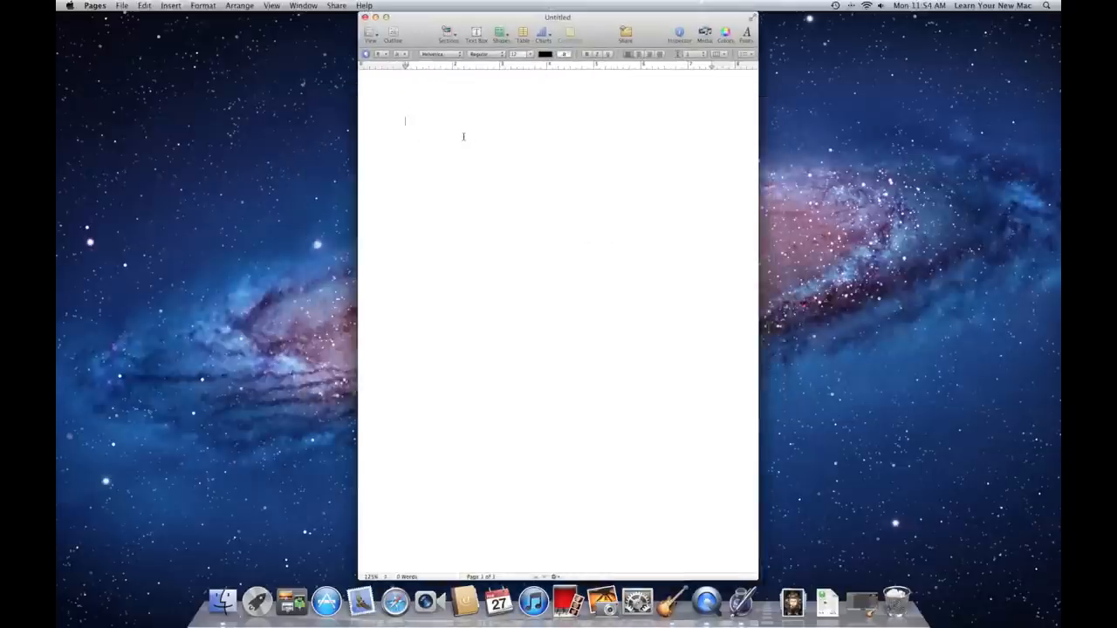
pyautogui.write('This is a')
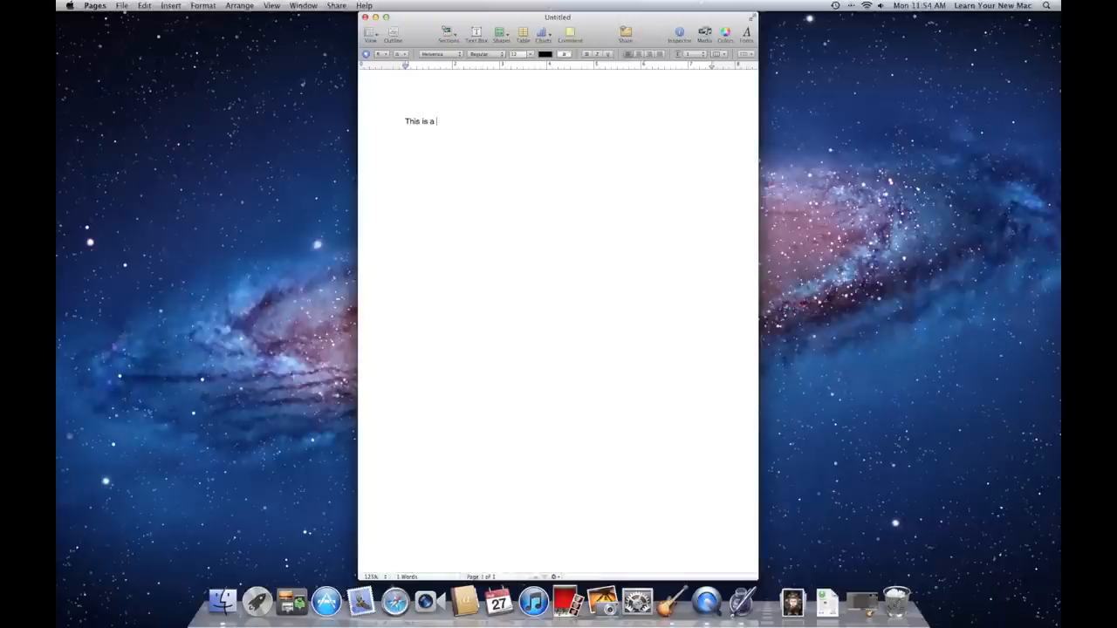
pyautogui.write('test docue')
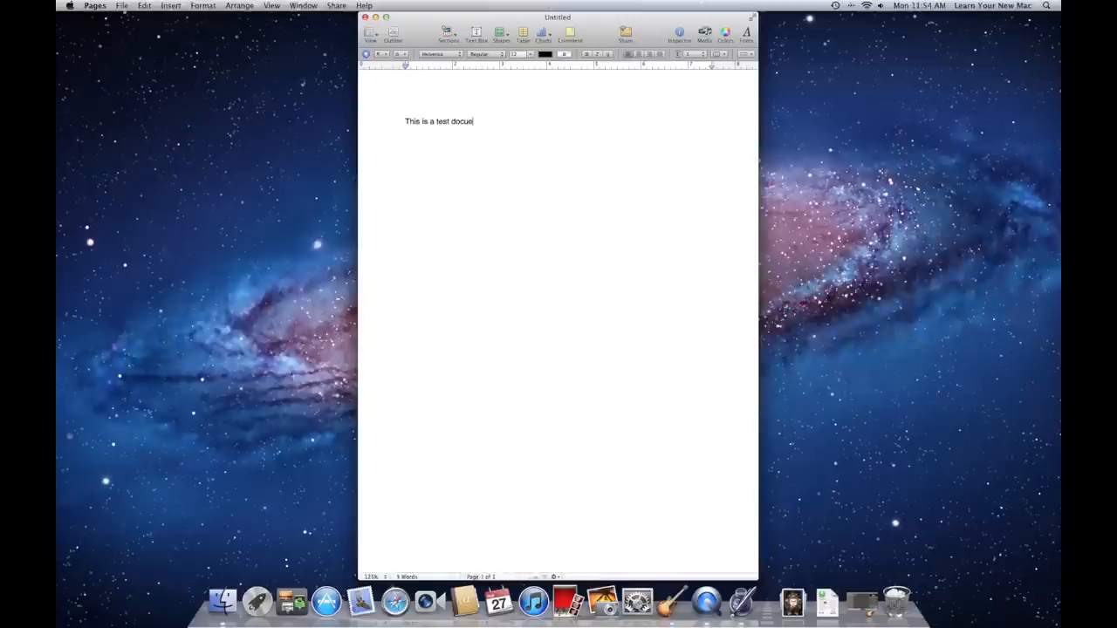
pyautogui.write('ment')
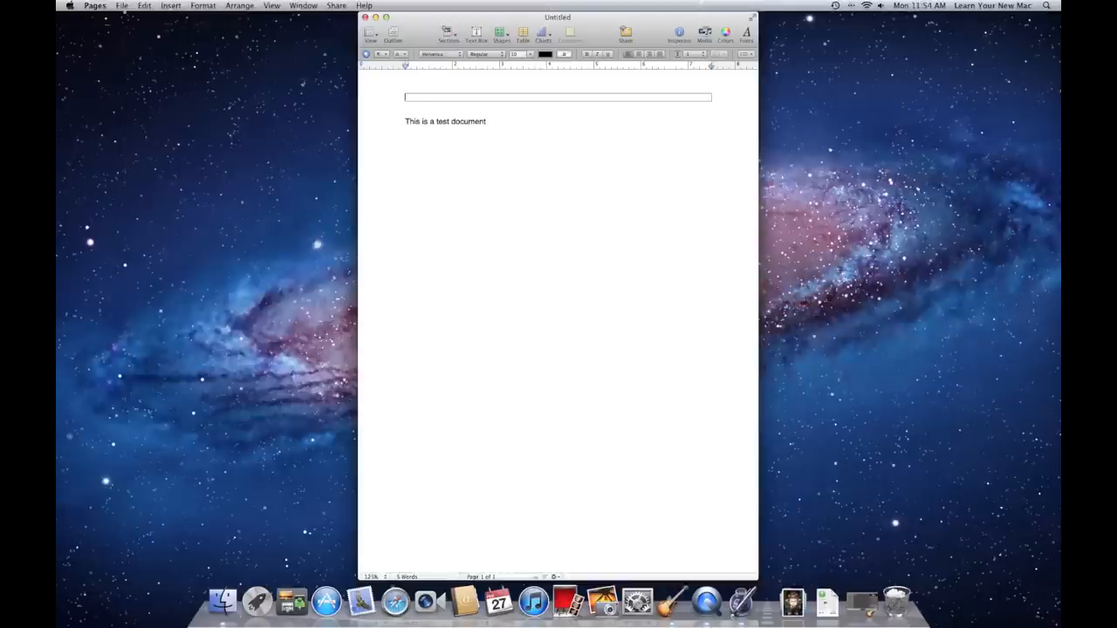
pyautogui.click(122, 6)
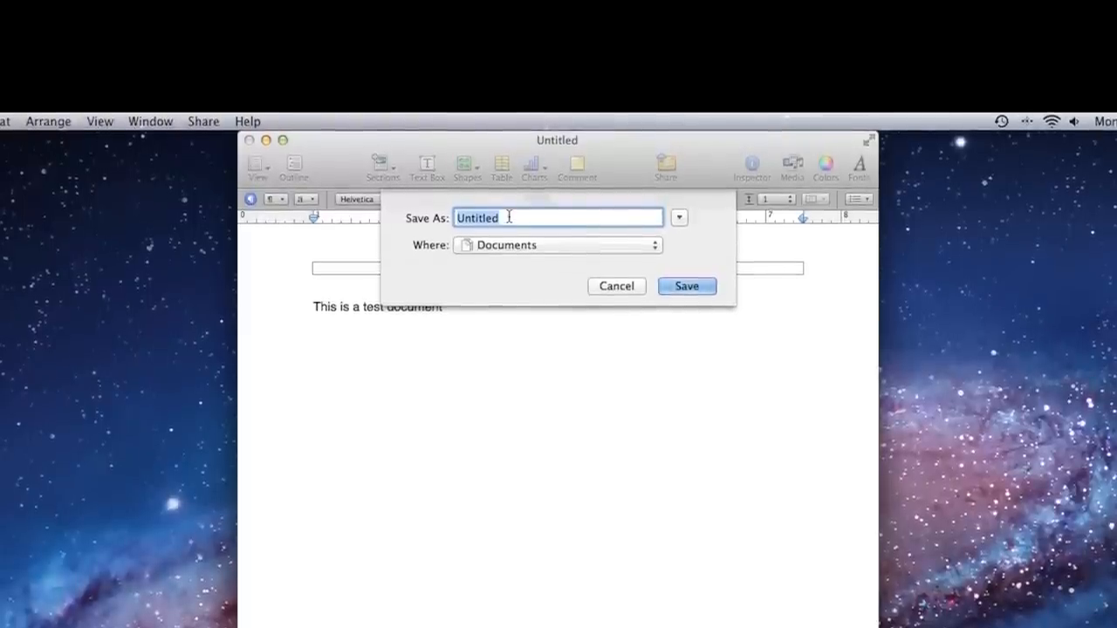
# Name the file 'Test Document', keep the Documents location, and expand the save sheet
pyautogui.write('Test Docum')
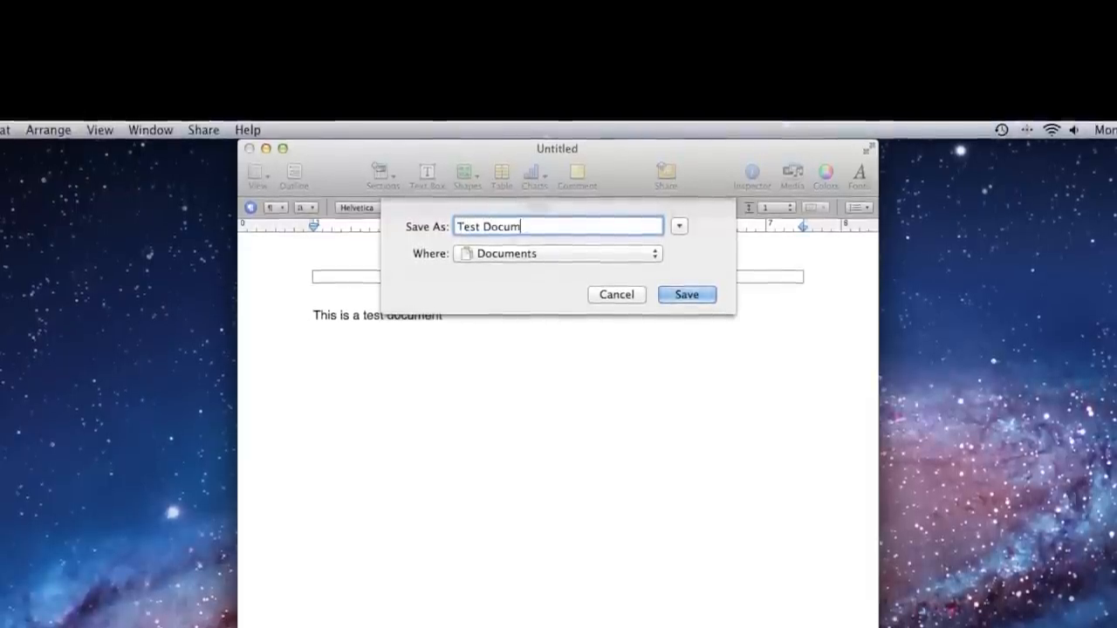
pyautogui.write('ent')
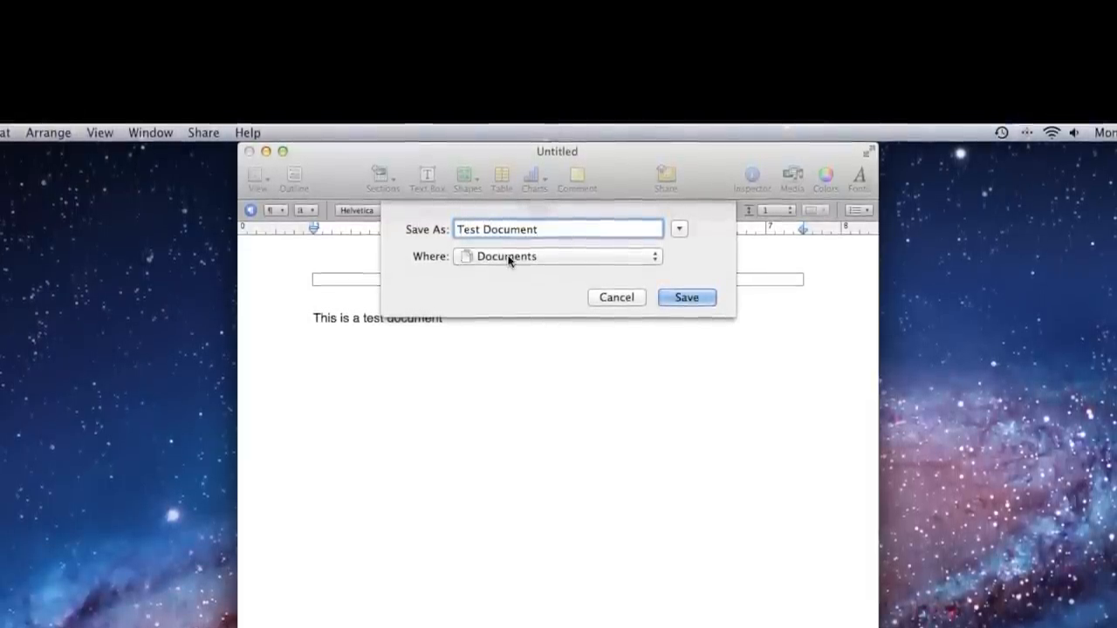
pyautogui.click(557, 255)
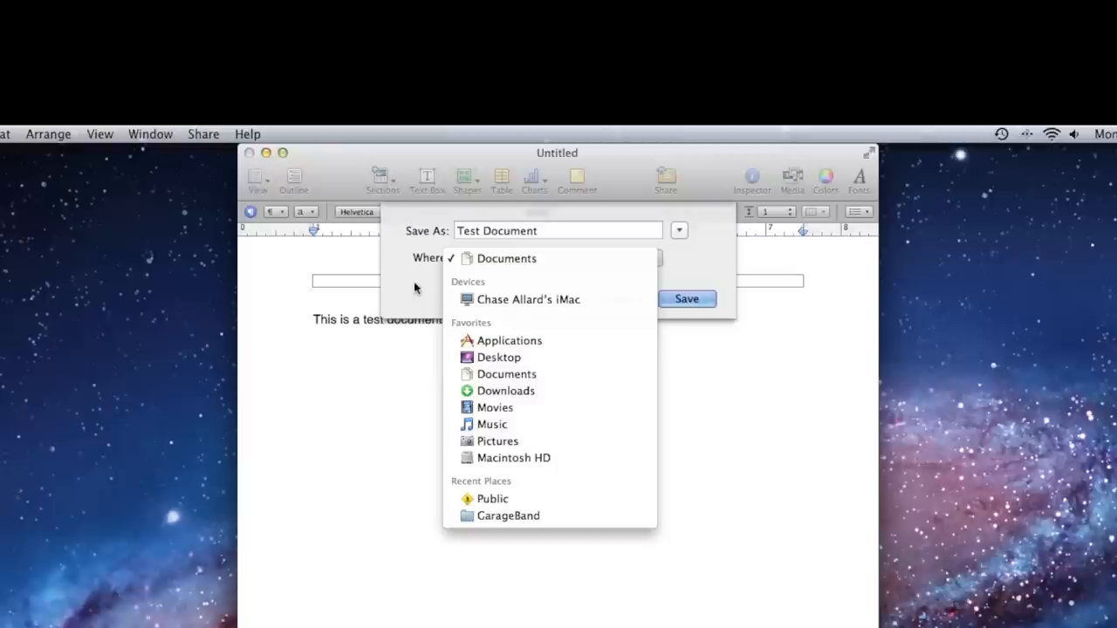
pyautogui.click(506, 258)
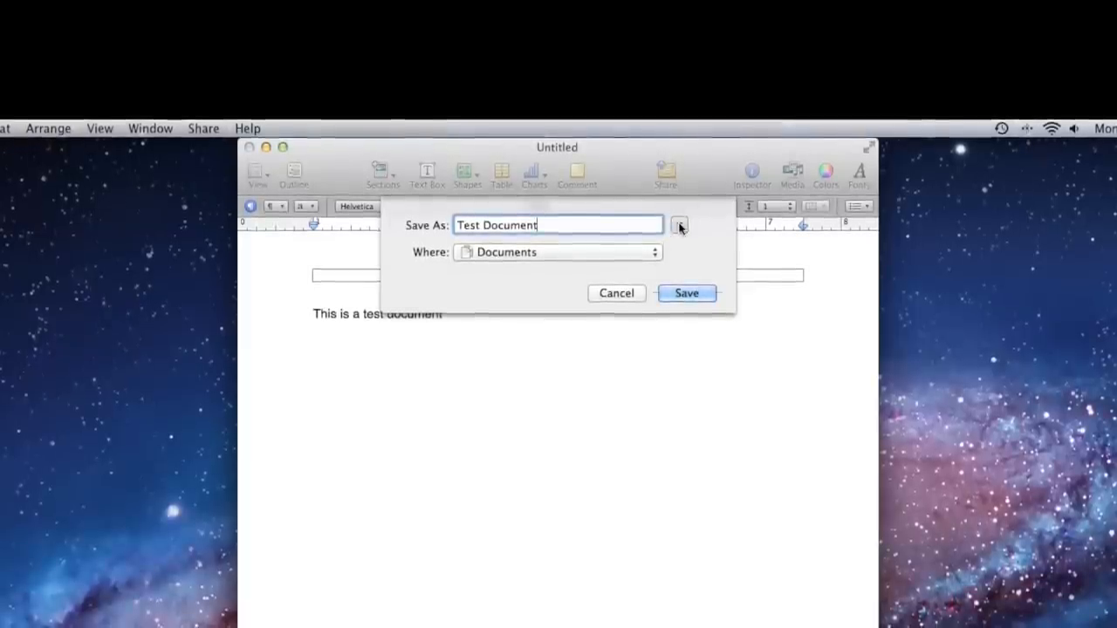
pyautogui.click(680, 226)
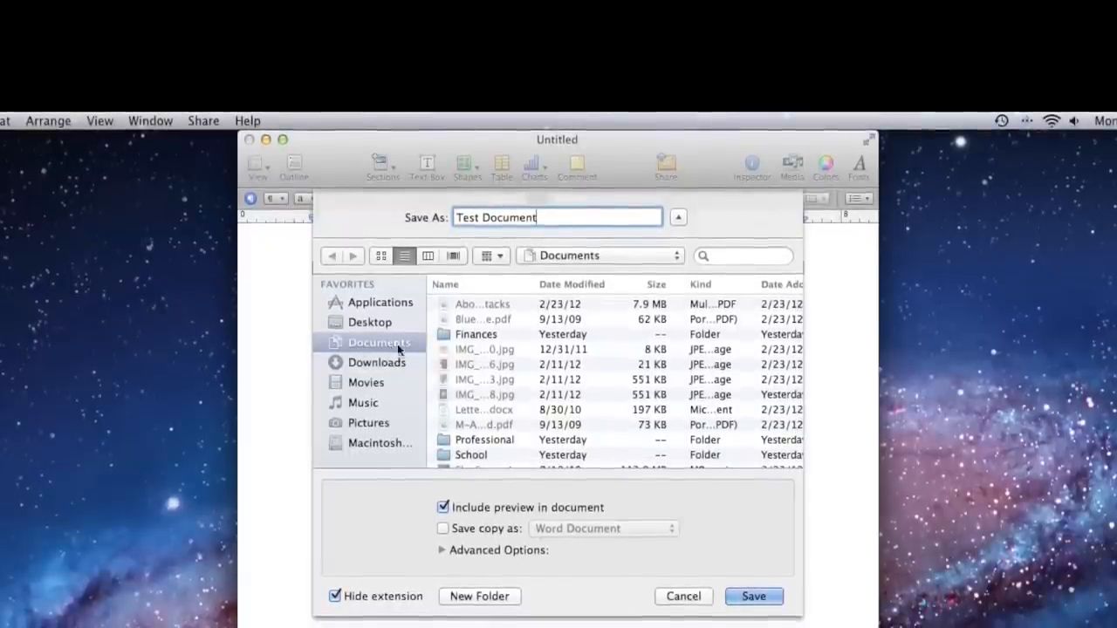
# Browse into School > 2012 > English and save Test Document there
pyautogui.scroll(-3)
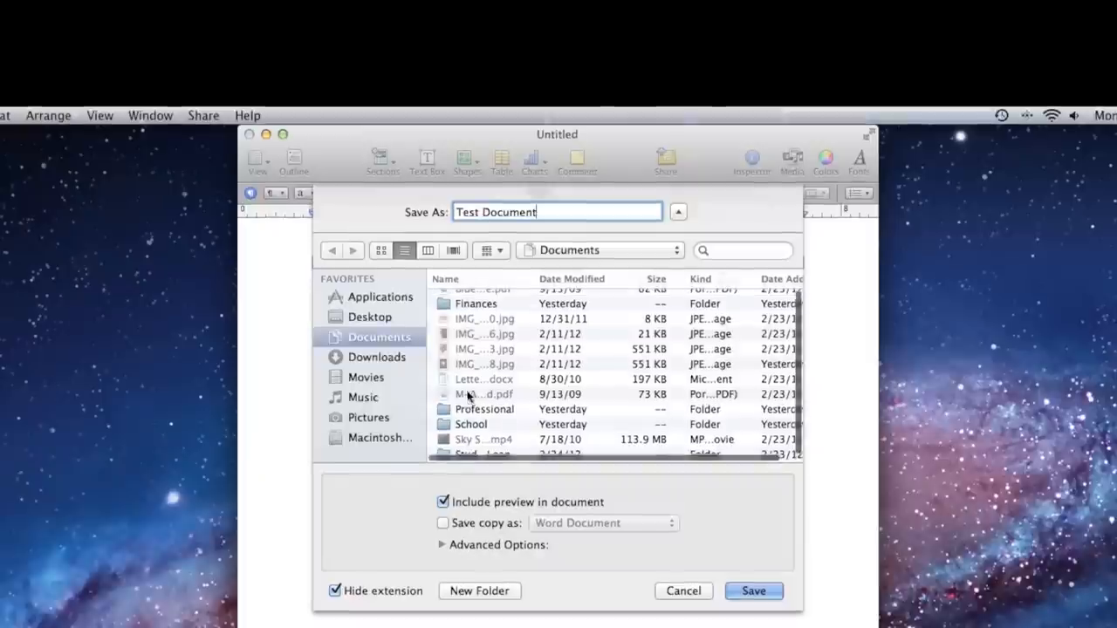
pyautogui.doubleClick(471, 424)
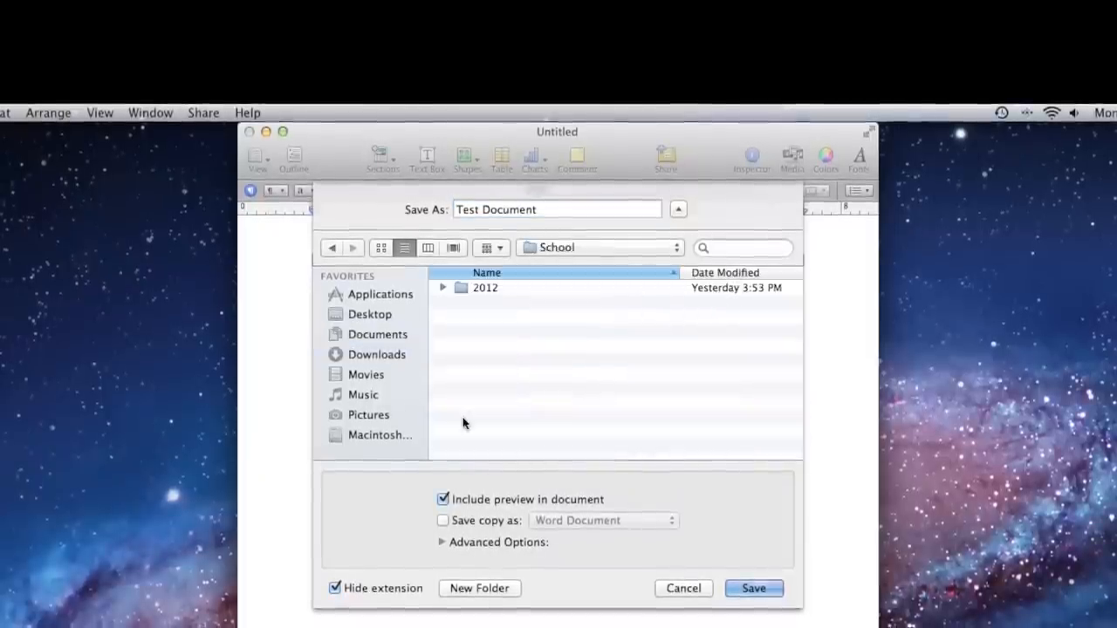
pyautogui.doubleClick(485, 286)
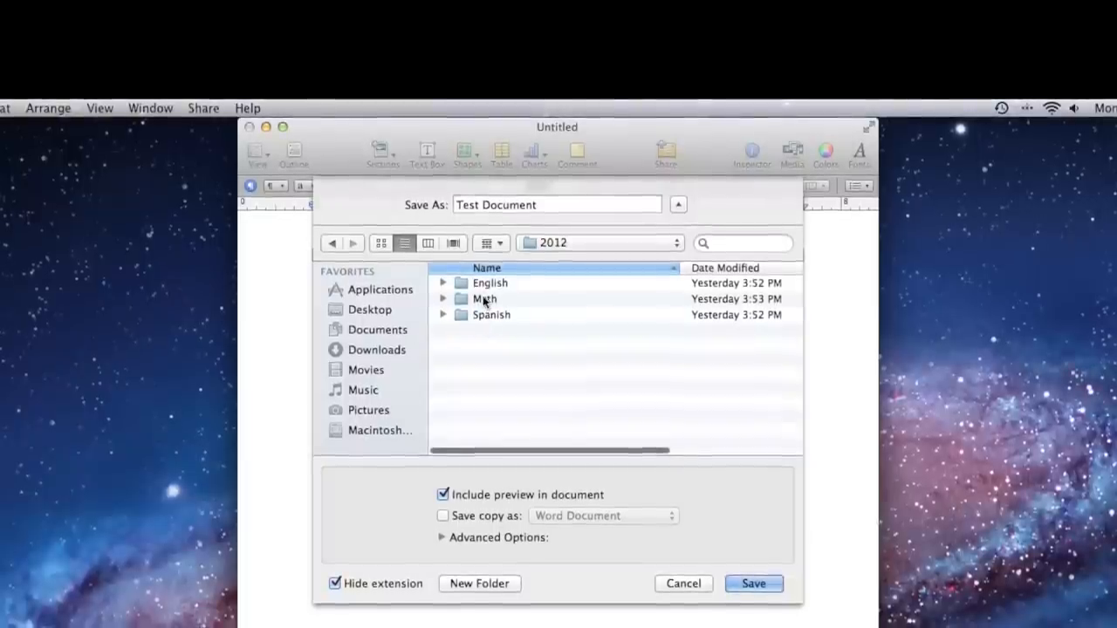
pyautogui.doubleClick(489, 282)
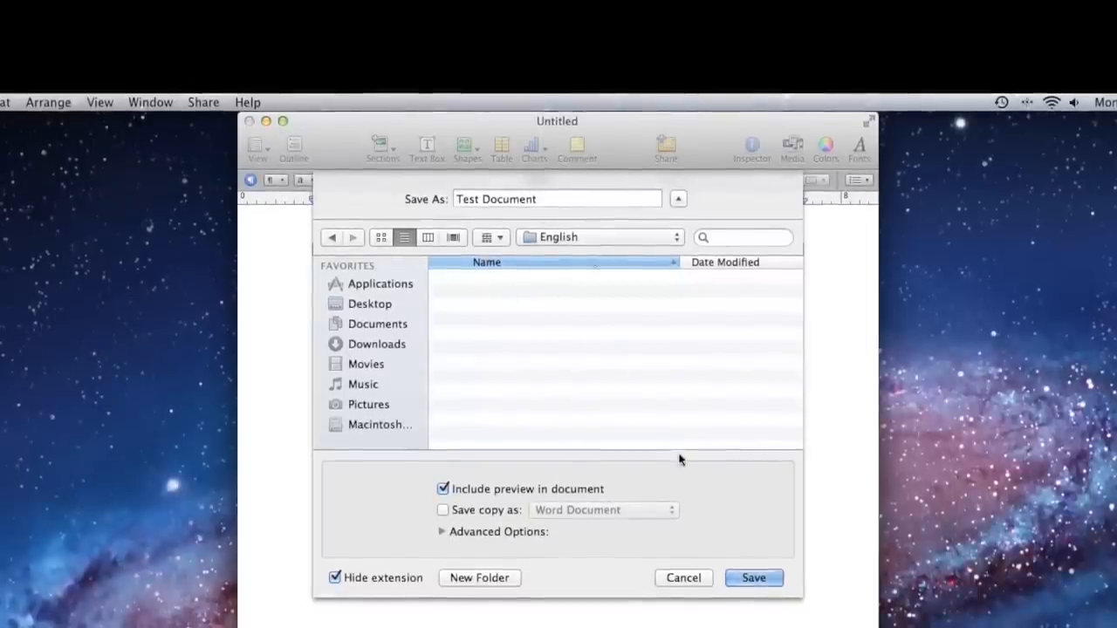
pyautogui.click(754, 578)
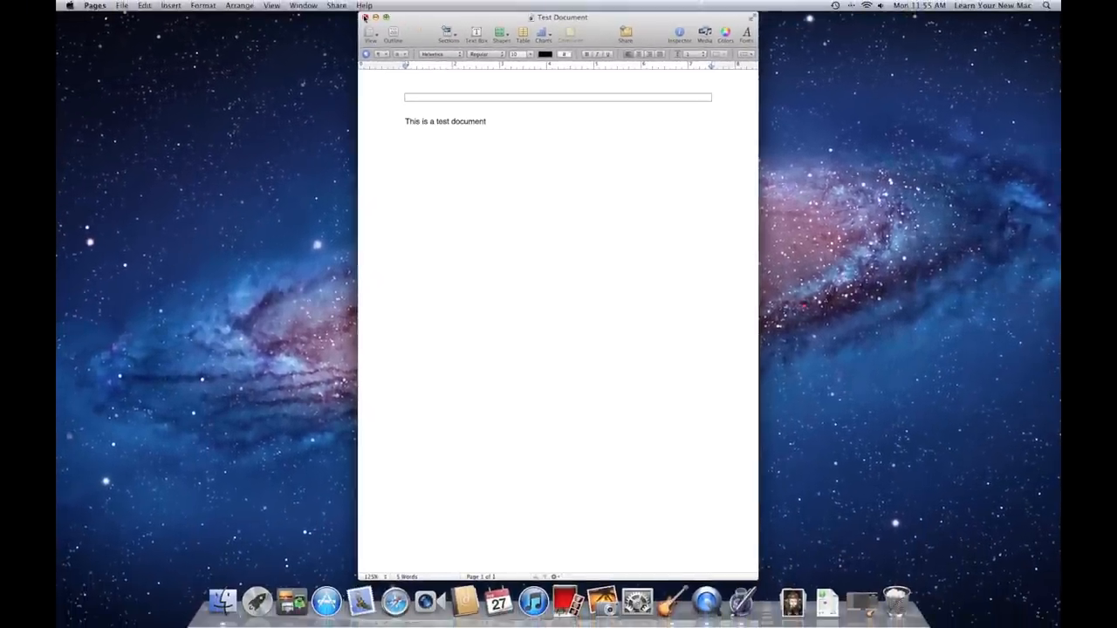
# Navigate Finder columns through Documents > School > 2012 > English and select Test Document
pyautogui.click(94, 5)
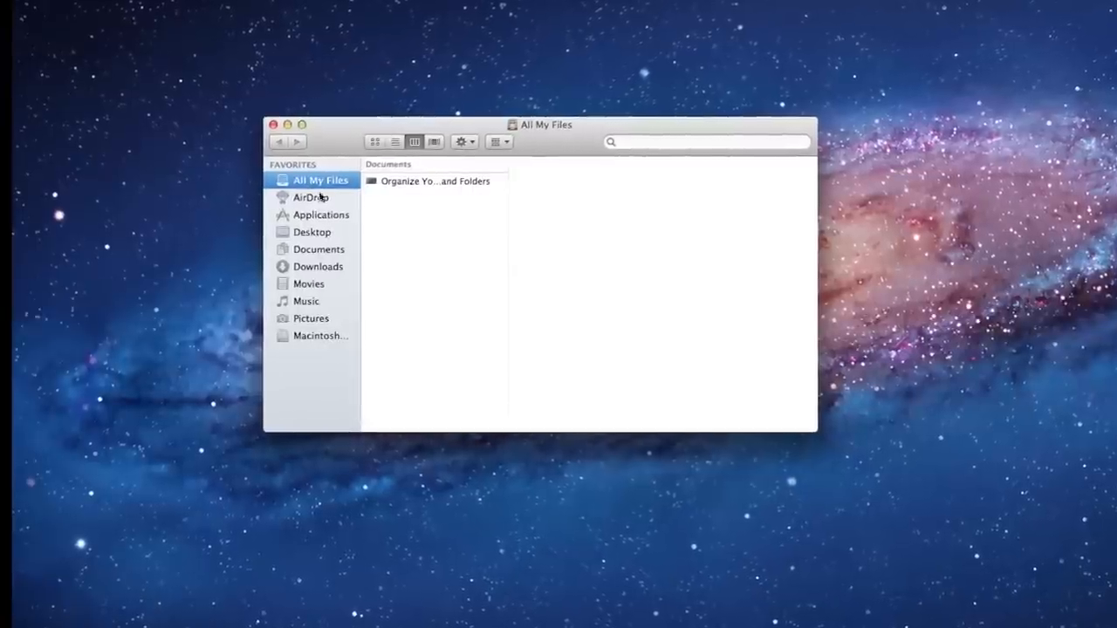
pyautogui.click(318, 248)
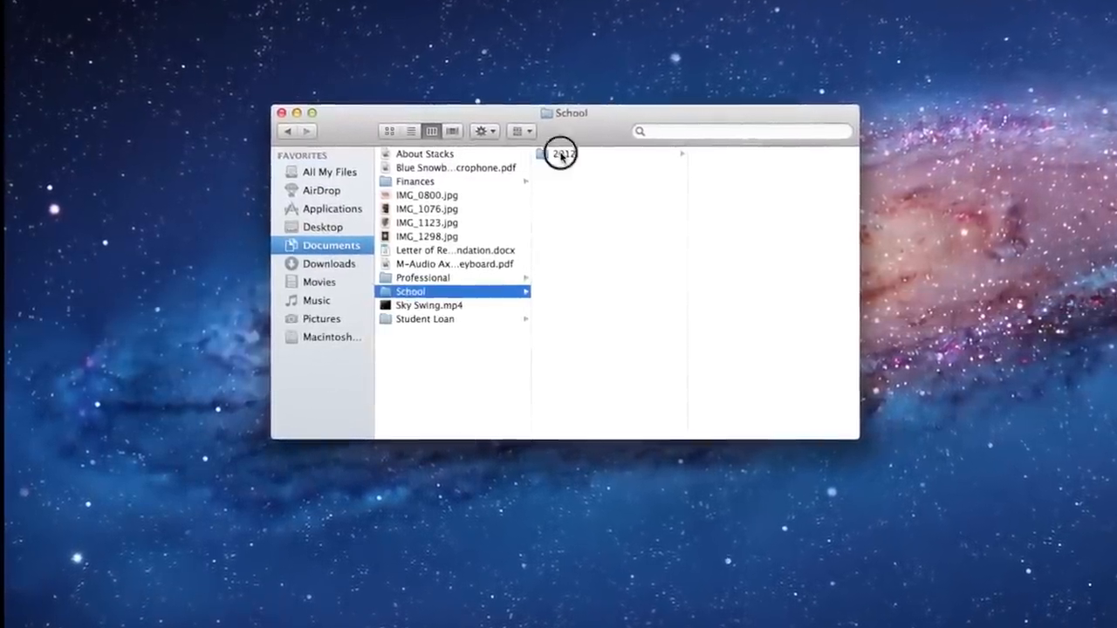
pyautogui.click(568, 153)
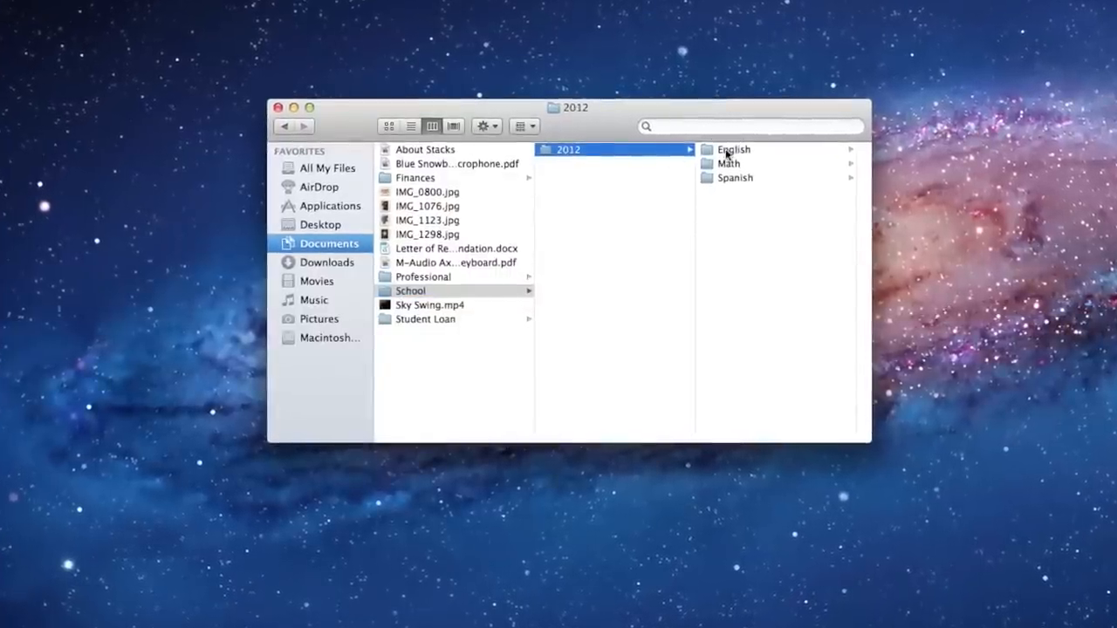
pyautogui.click(733, 150)
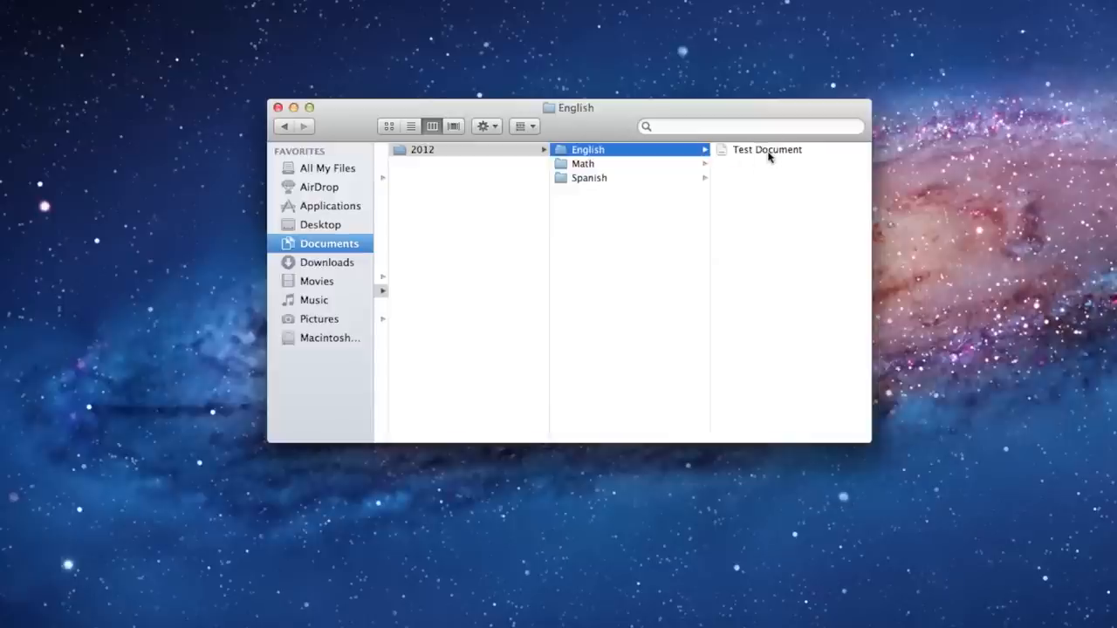
pyautogui.click(766, 150)
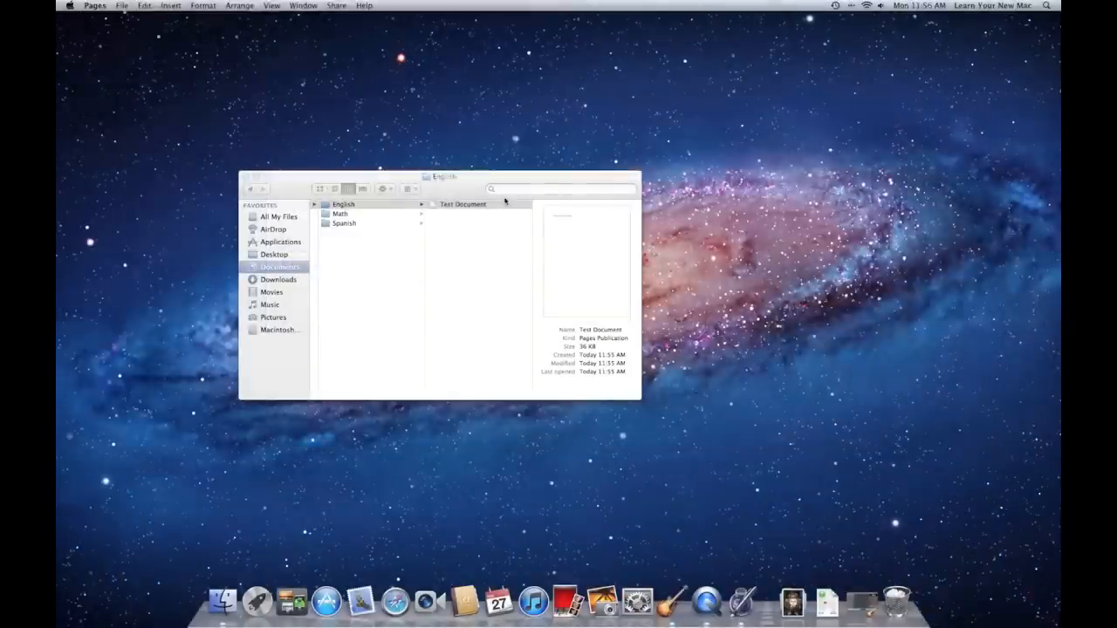
# Reopen Test Document, add a 'Part 2' line, and save a version
pyautogui.doubleClick(463, 202)
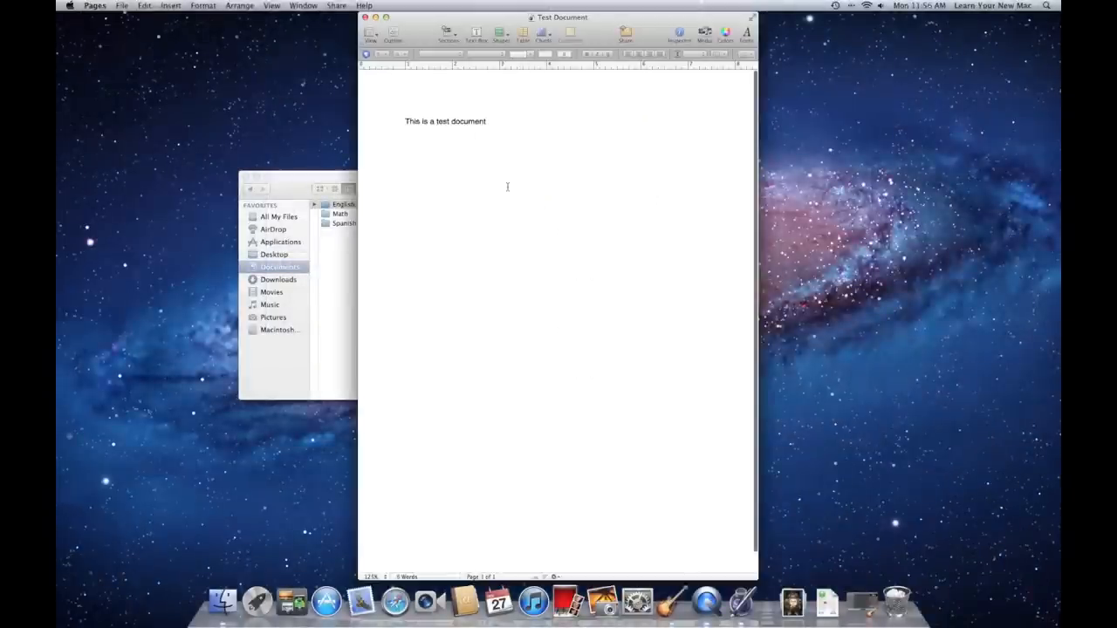
pyautogui.click(492, 122)
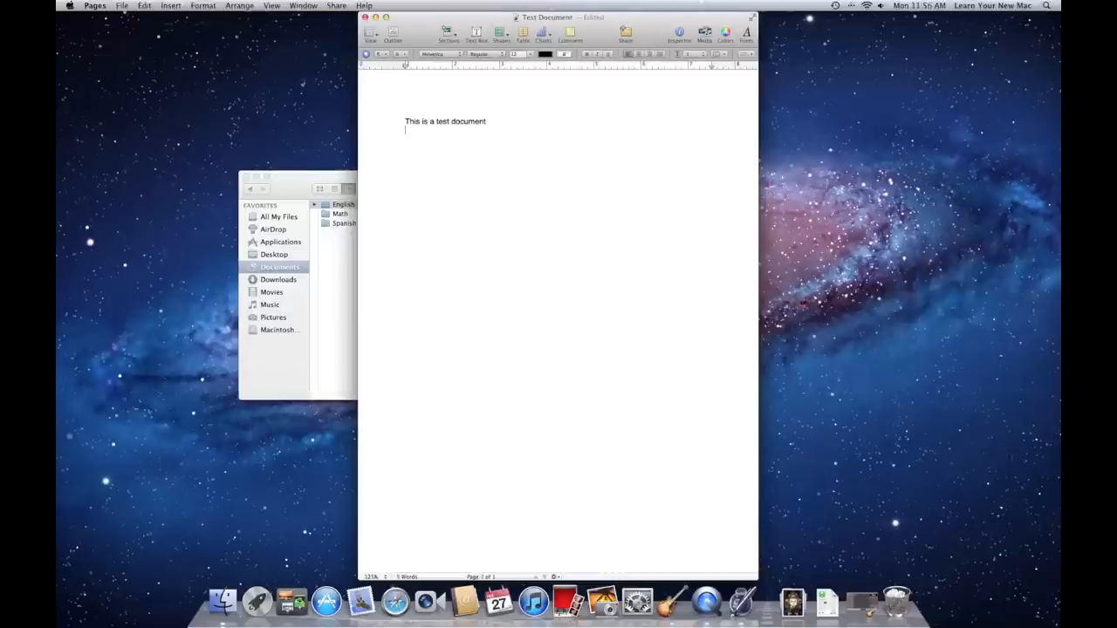
pyautogui.write('Part')
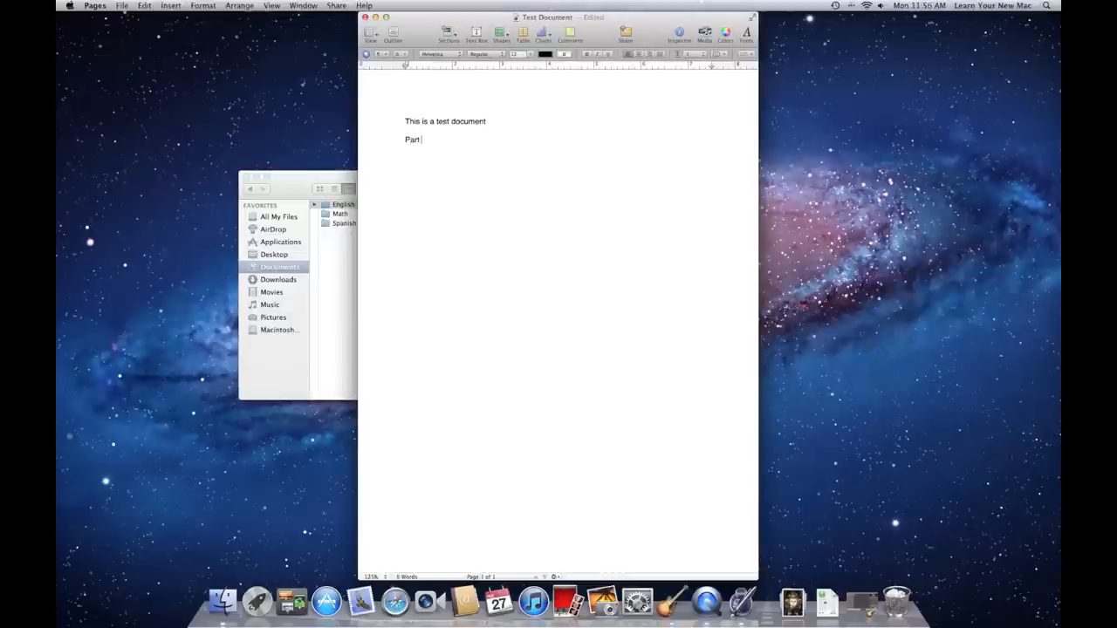
pyautogui.write('2')
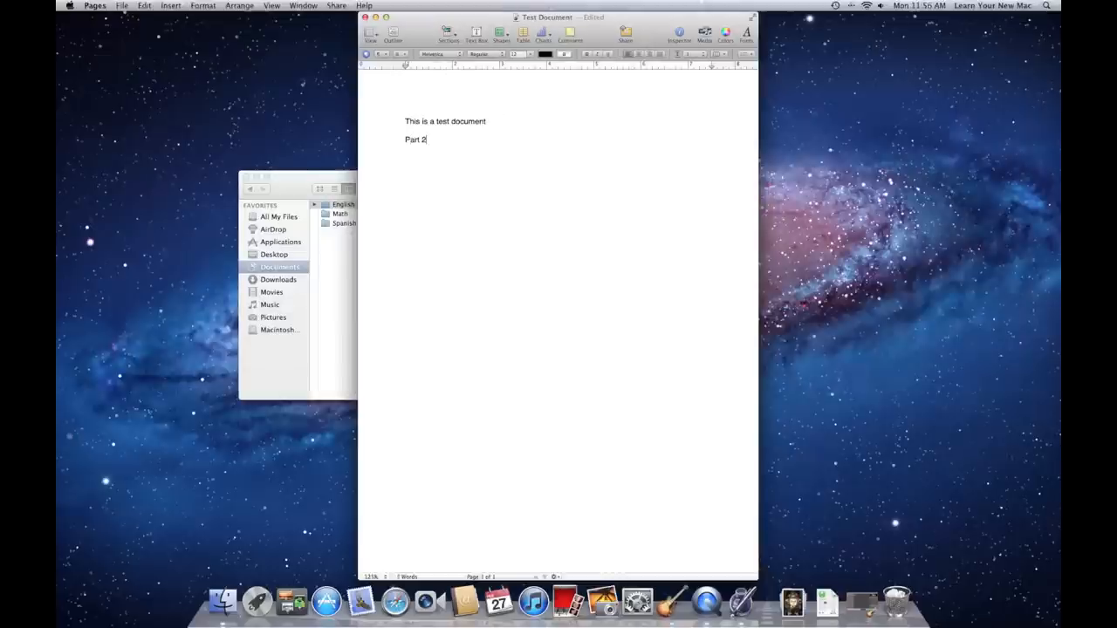
pyautogui.click(123, 5)
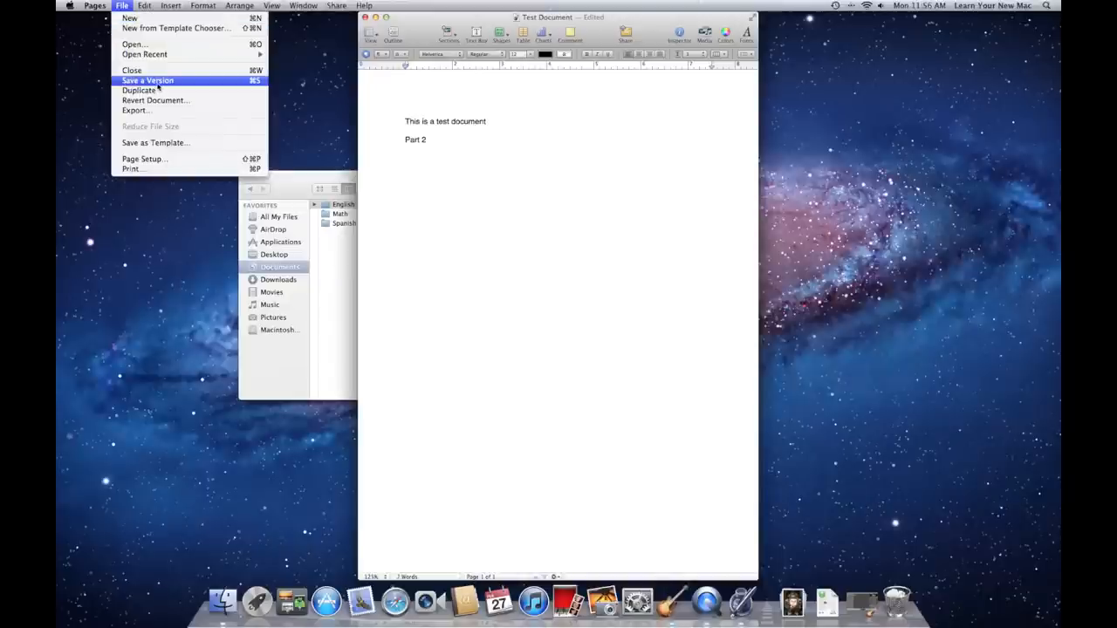
pyautogui.moveTo(161, 86)
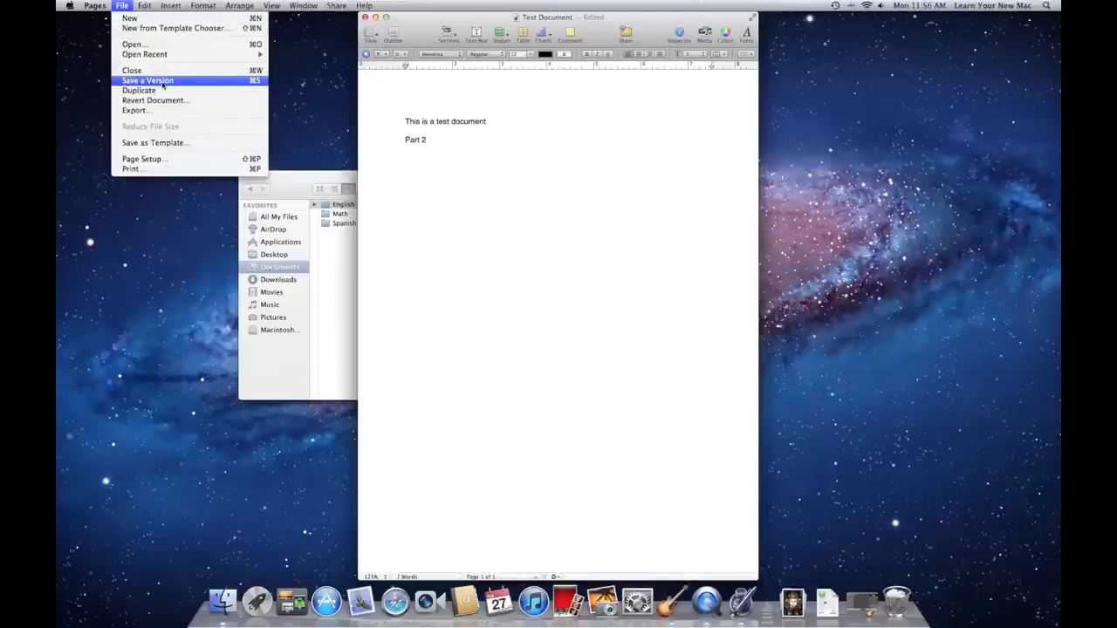
pyautogui.click(147, 81)
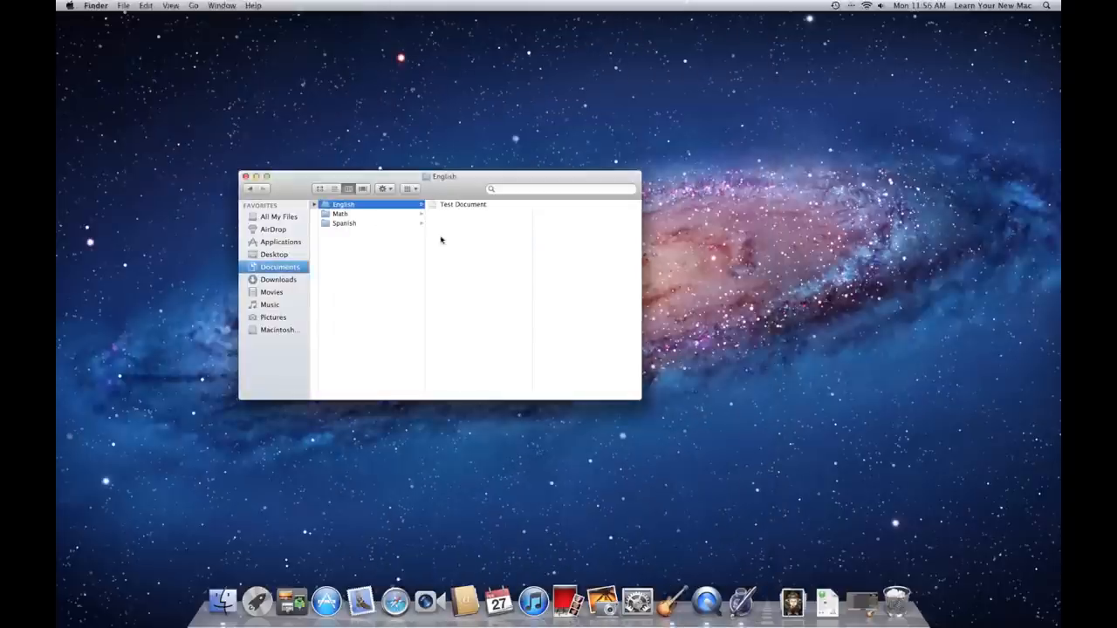
# Reopen Test Document from the English folder to confirm Part 2 was kept
pyautogui.click(465, 204)
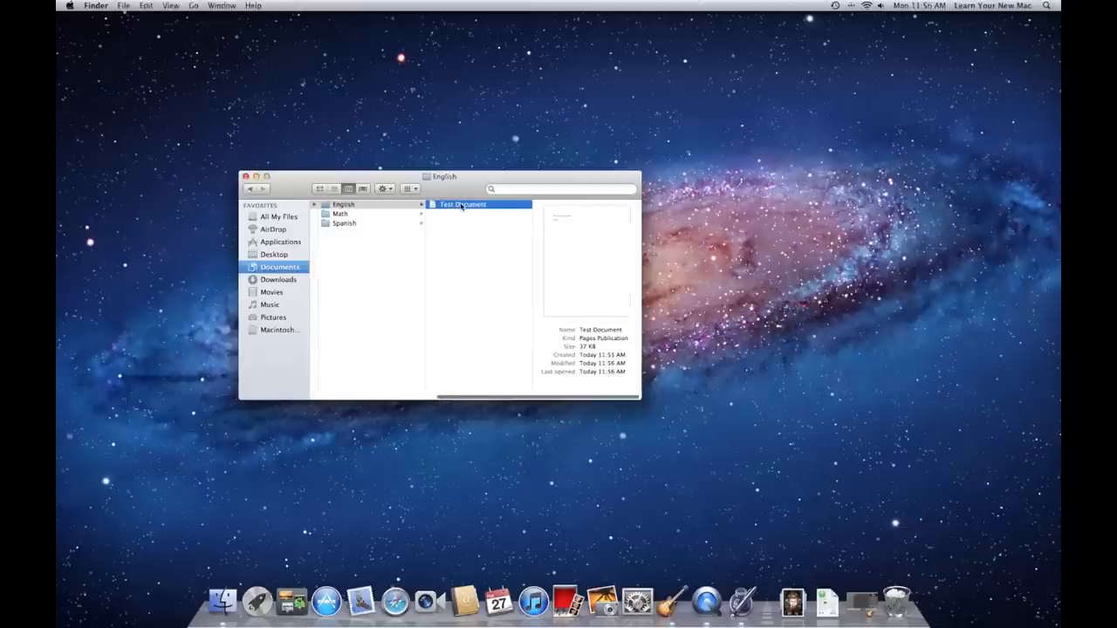
pyautogui.doubleClick(462, 205)
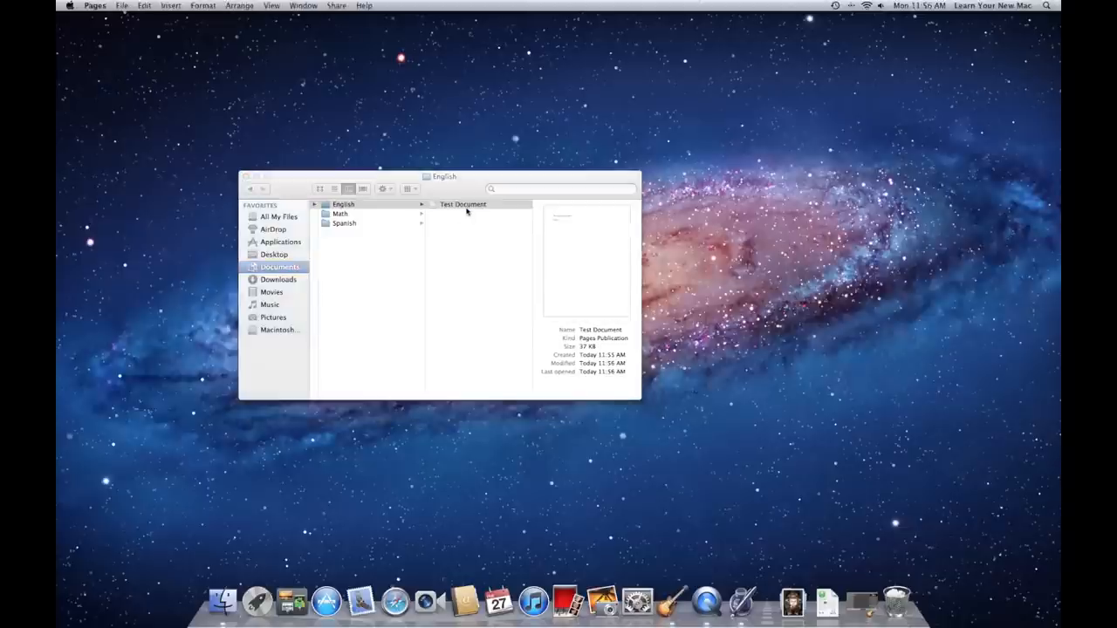
pyautogui.doubleClick(463, 203)
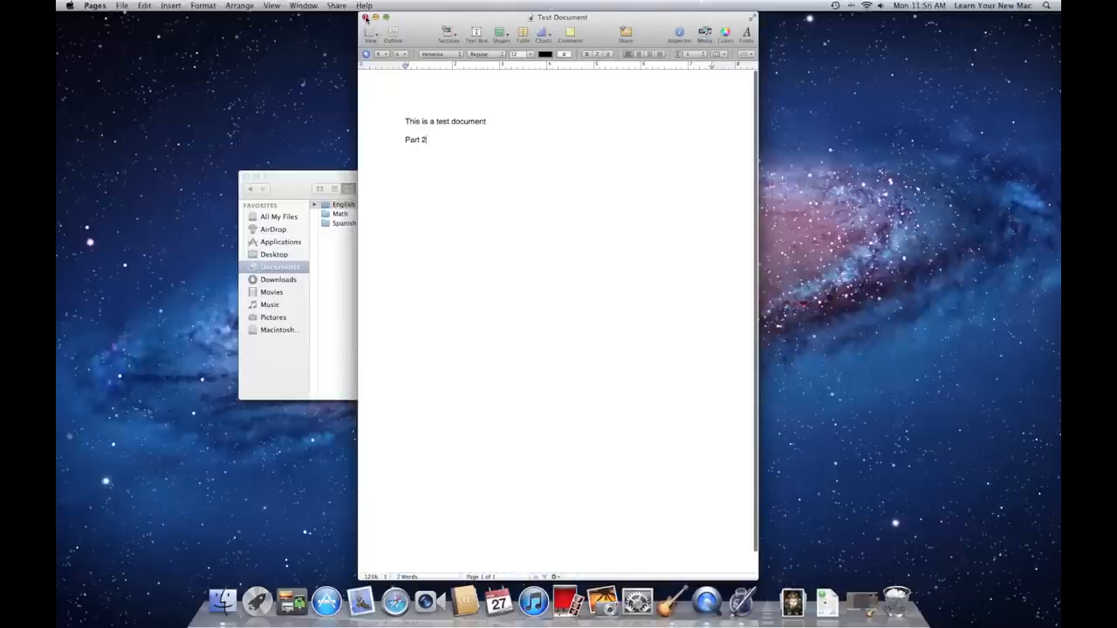
# Close Test Document, create a new Blank document and start saving it
pyautogui.click(367, 17)
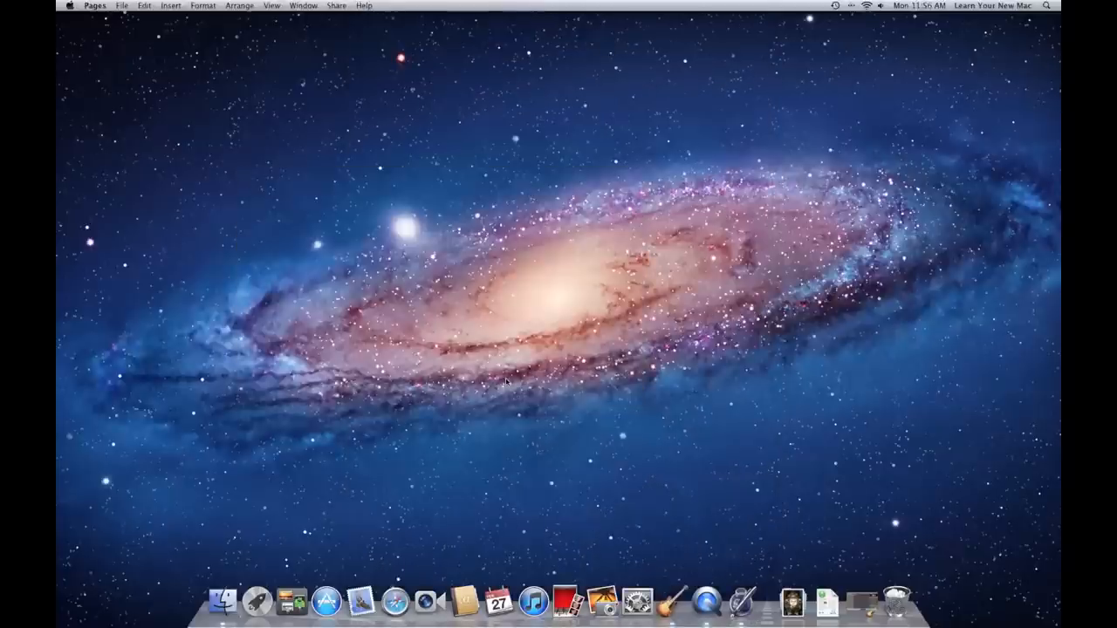
pyautogui.moveTo(744, 604)
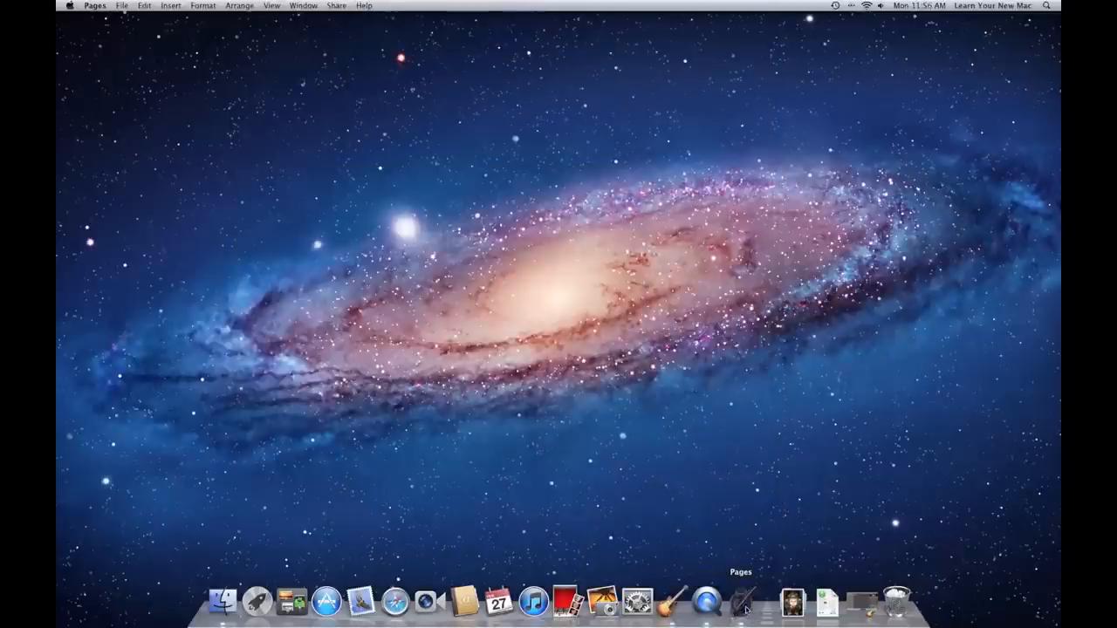
pyautogui.click(740, 602)
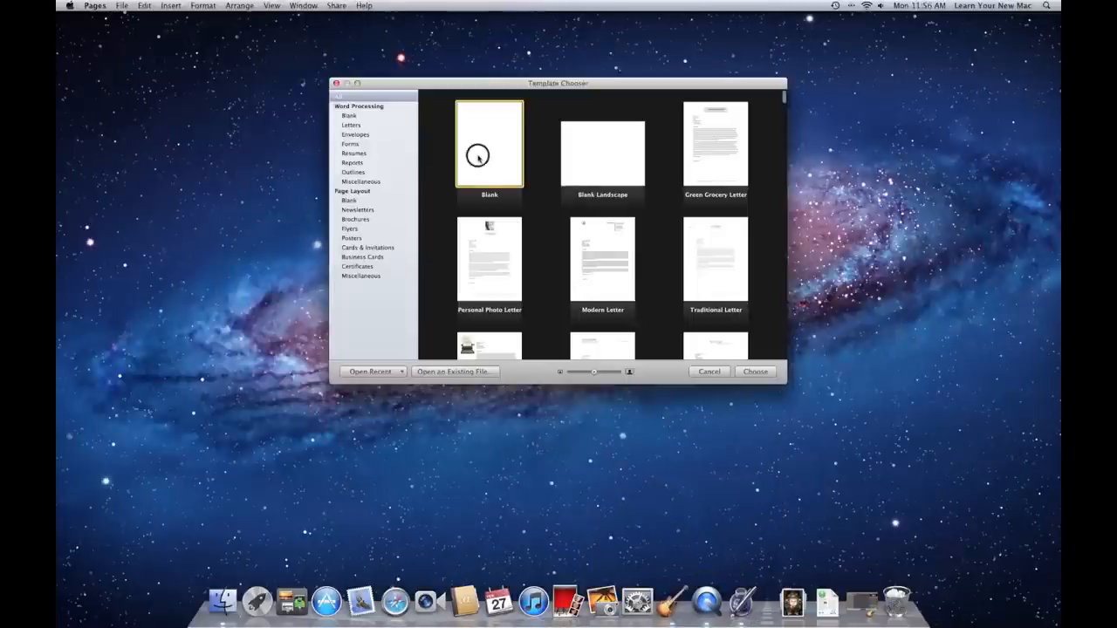
pyautogui.click(754, 370)
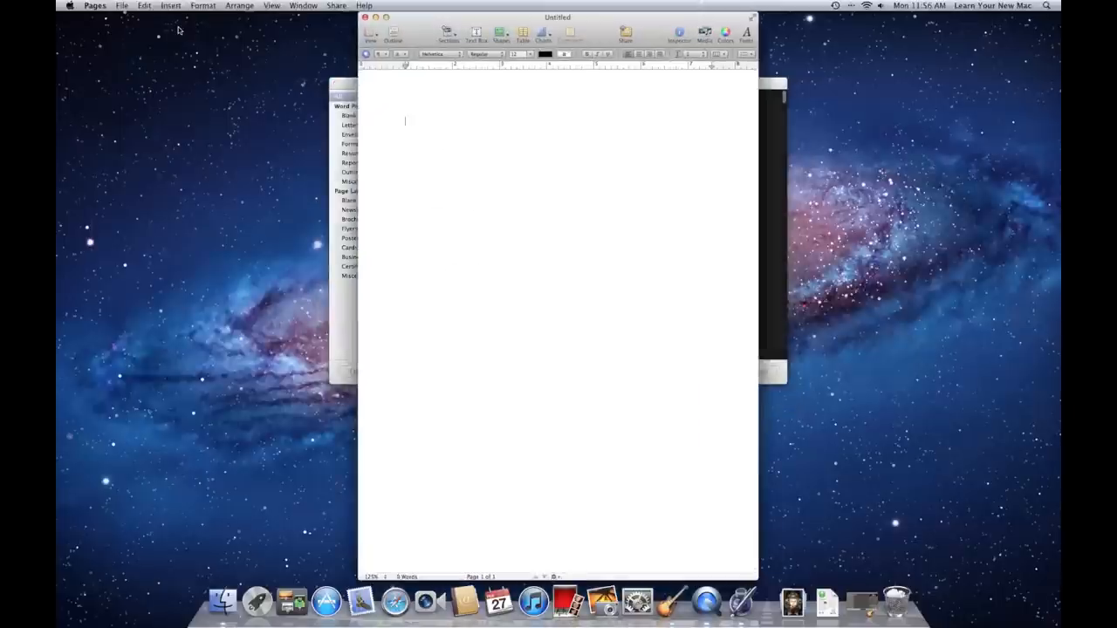
pyautogui.click(122, 6)
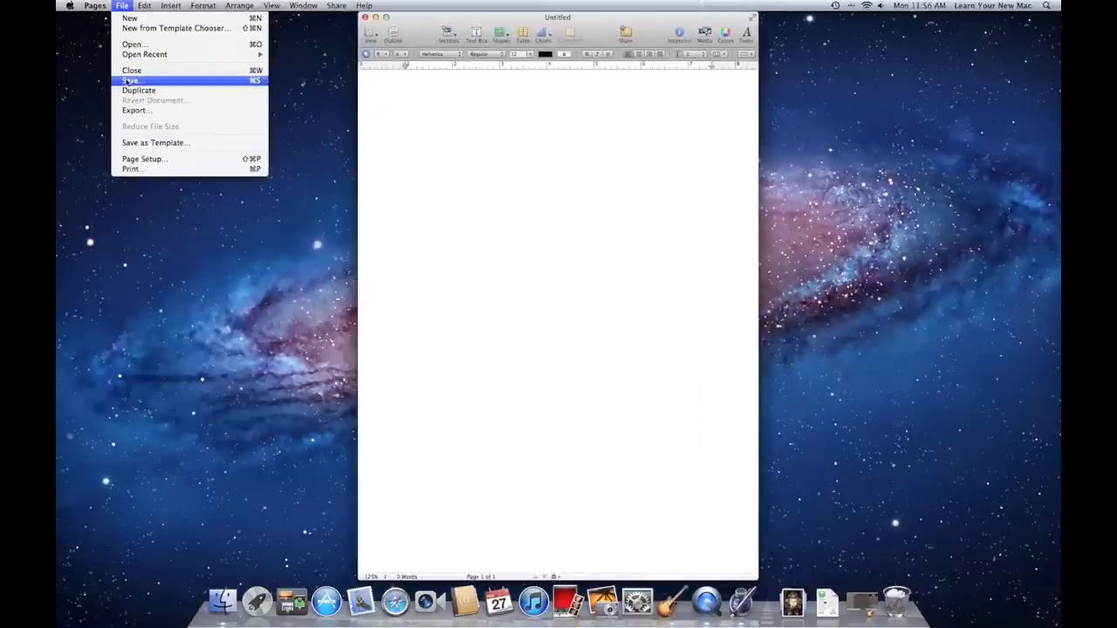
pyautogui.click(129, 80)
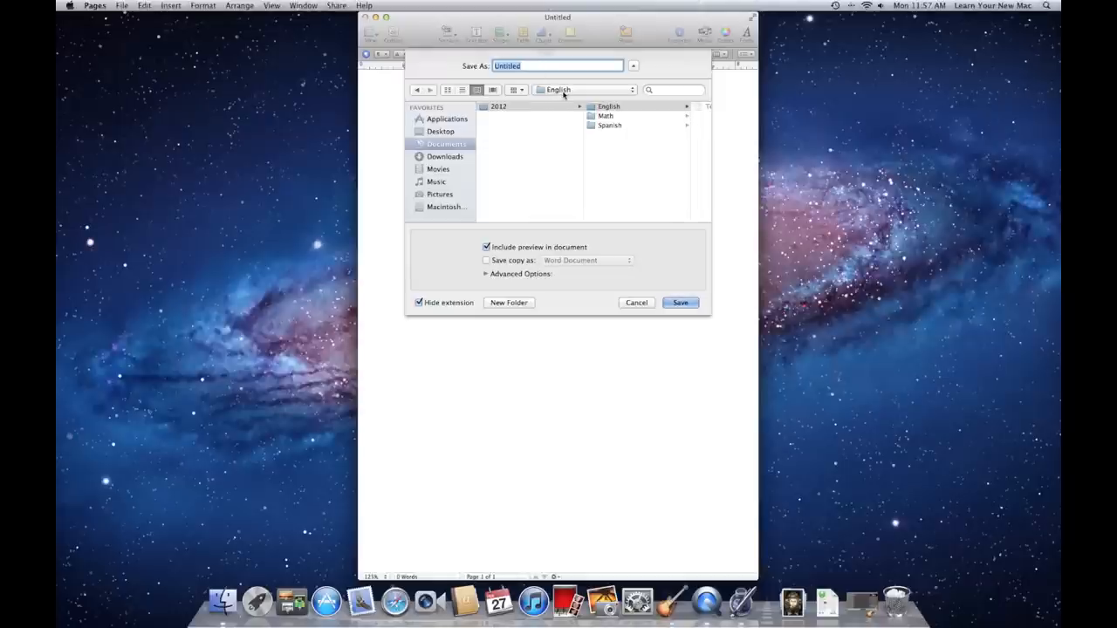
pyautogui.moveTo(639, 72)
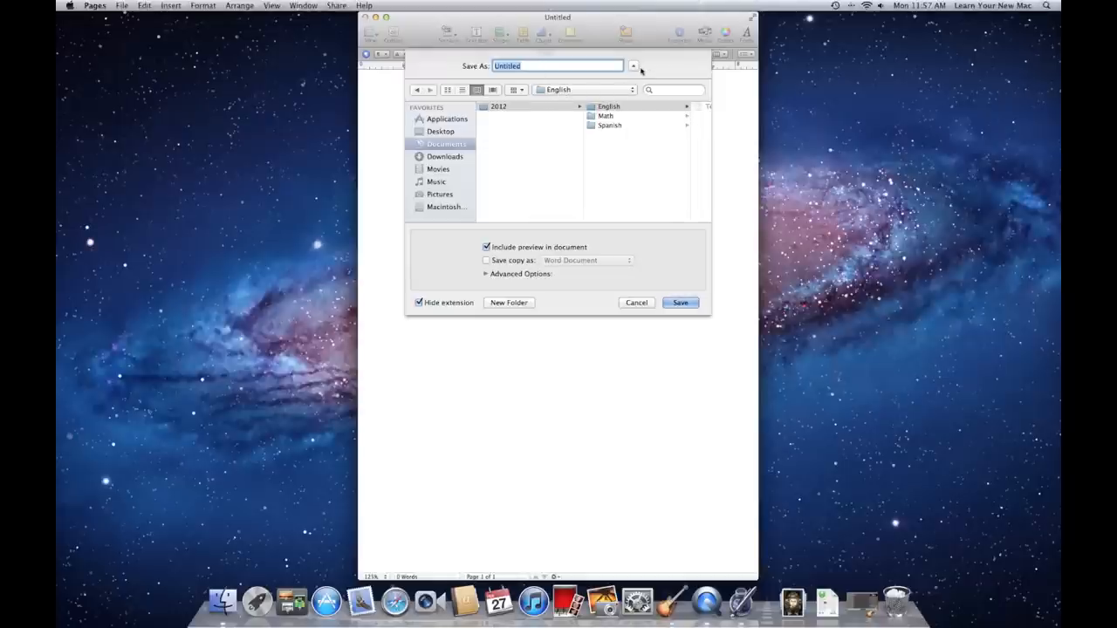
# Explore the save sheet's collapsed view, location list and expanded view, keeping English
pyautogui.click(633, 66)
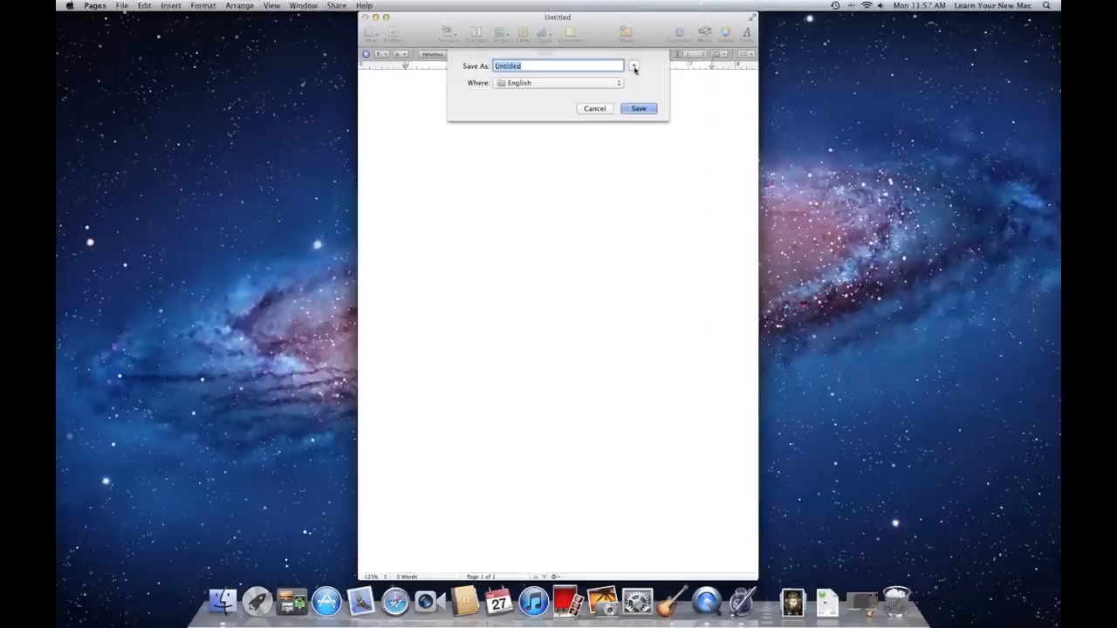
pyautogui.click(559, 84)
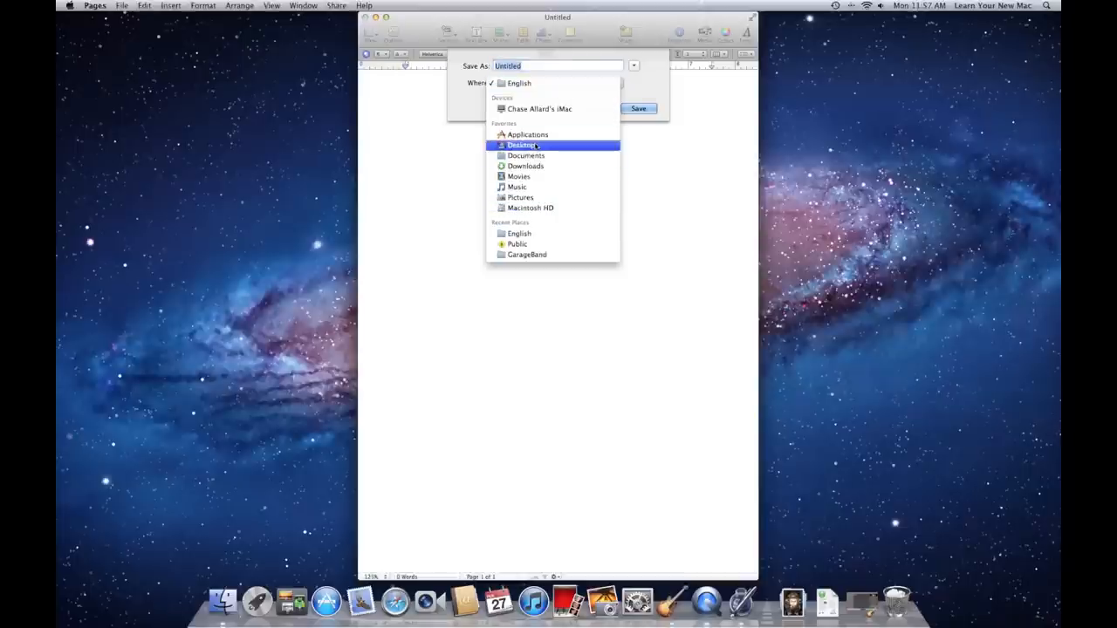
pyautogui.click(634, 67)
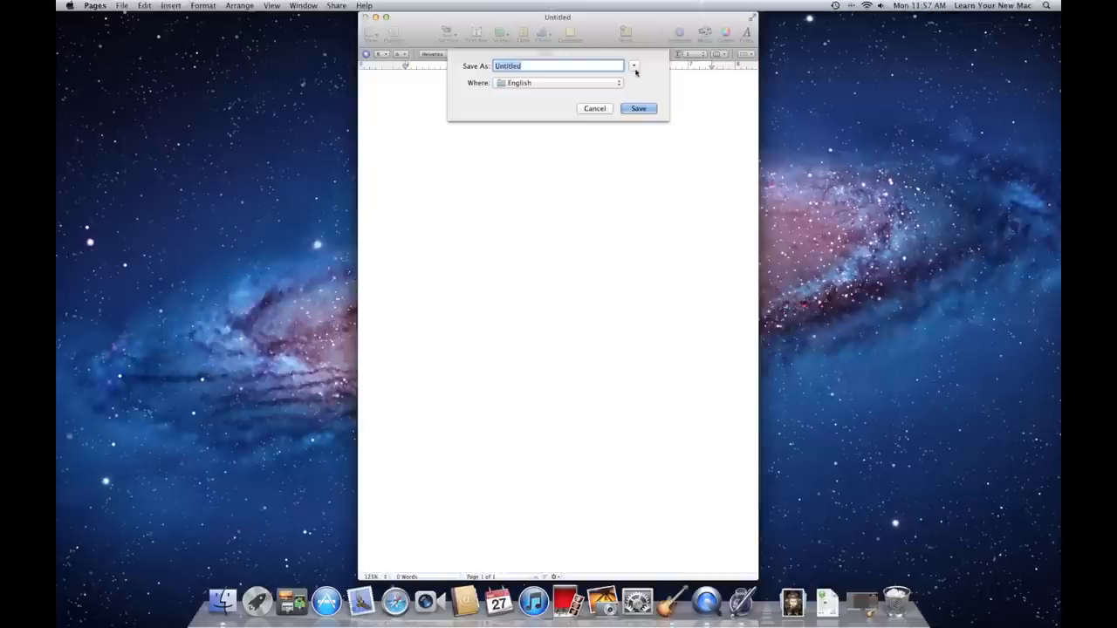
pyautogui.click(636, 67)
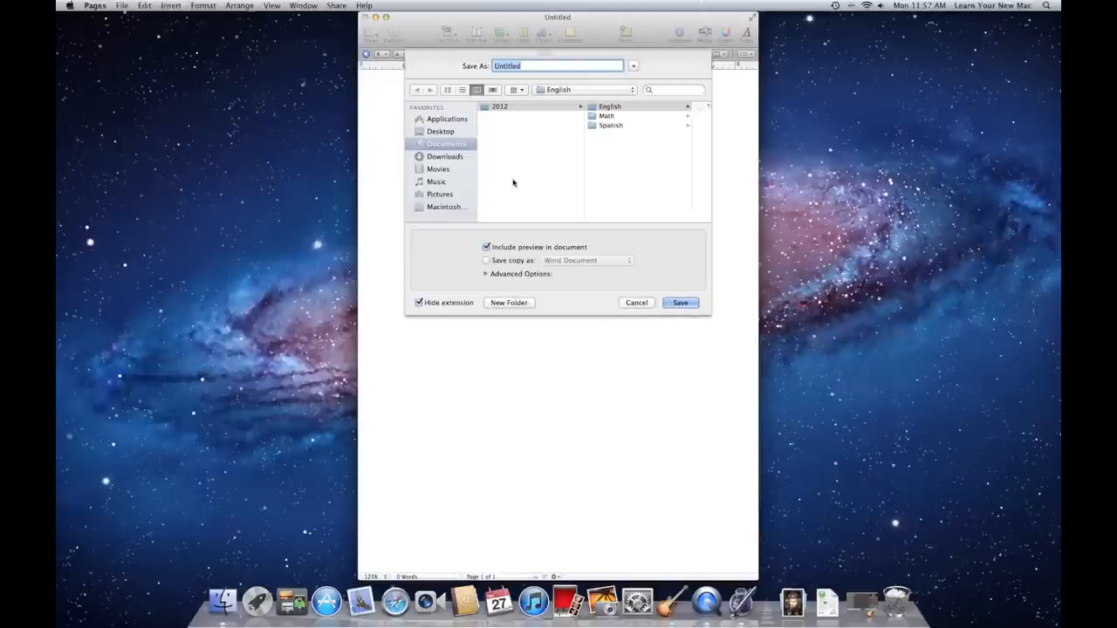
pyautogui.click(447, 143)
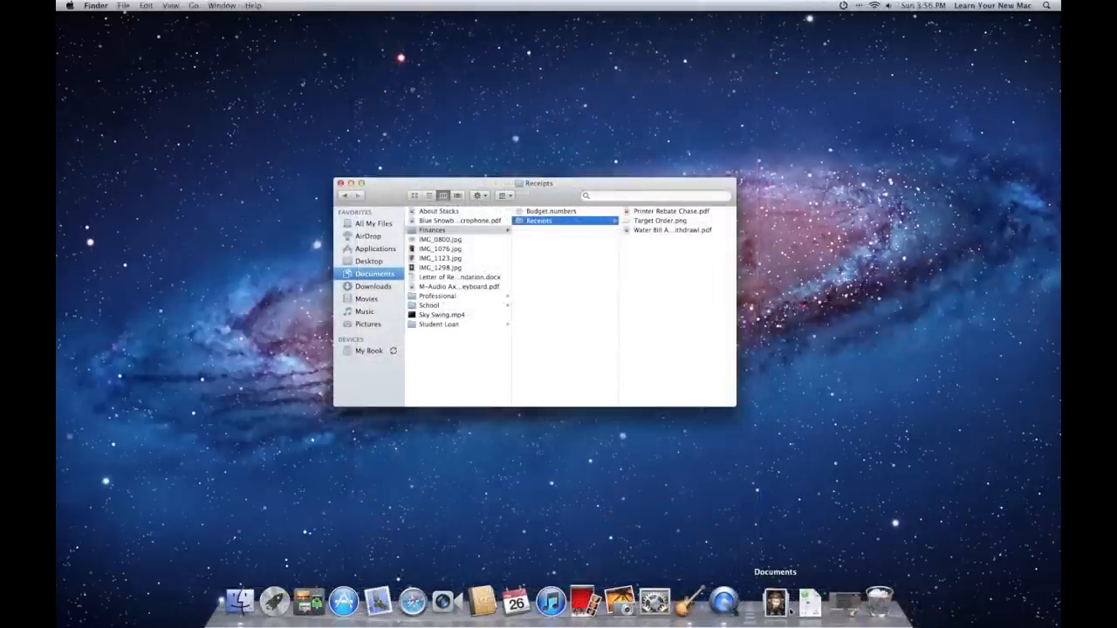
pyautogui.moveTo(807, 602)
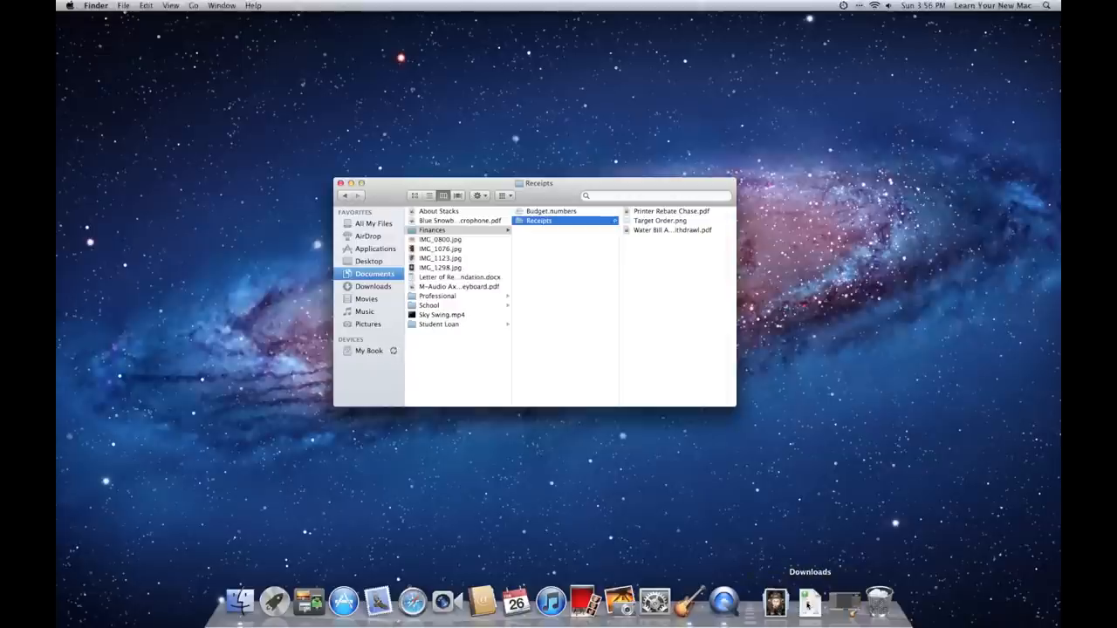
pyautogui.moveTo(775, 603)
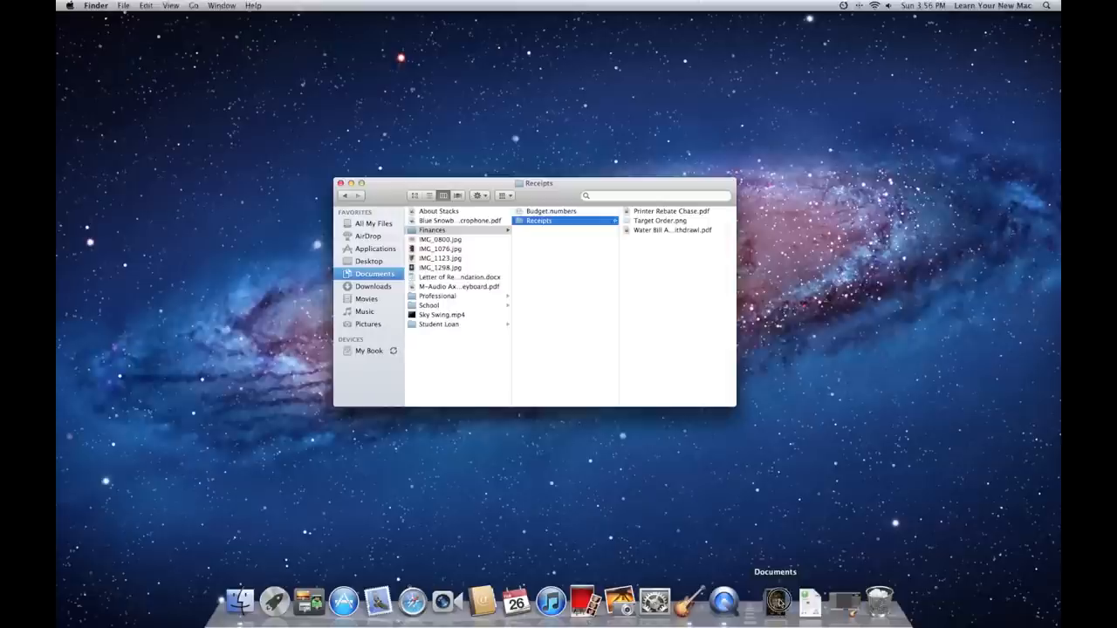
# View the Documents Dock stack, then switch Finder to the Downloads folder
pyautogui.click(775, 600)
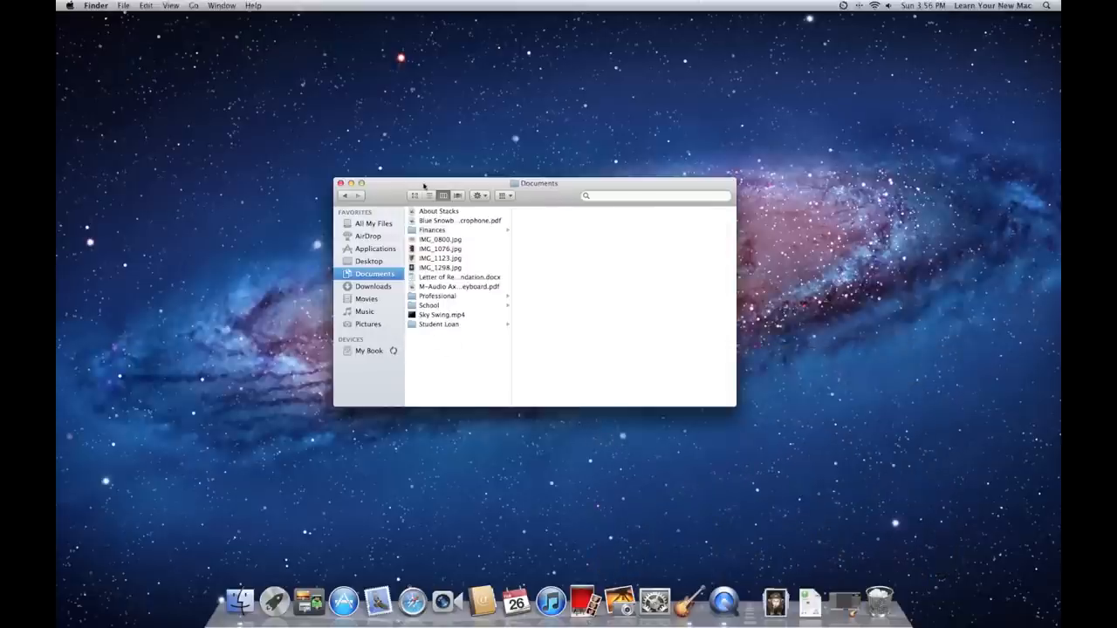
pyautogui.click(775, 602)
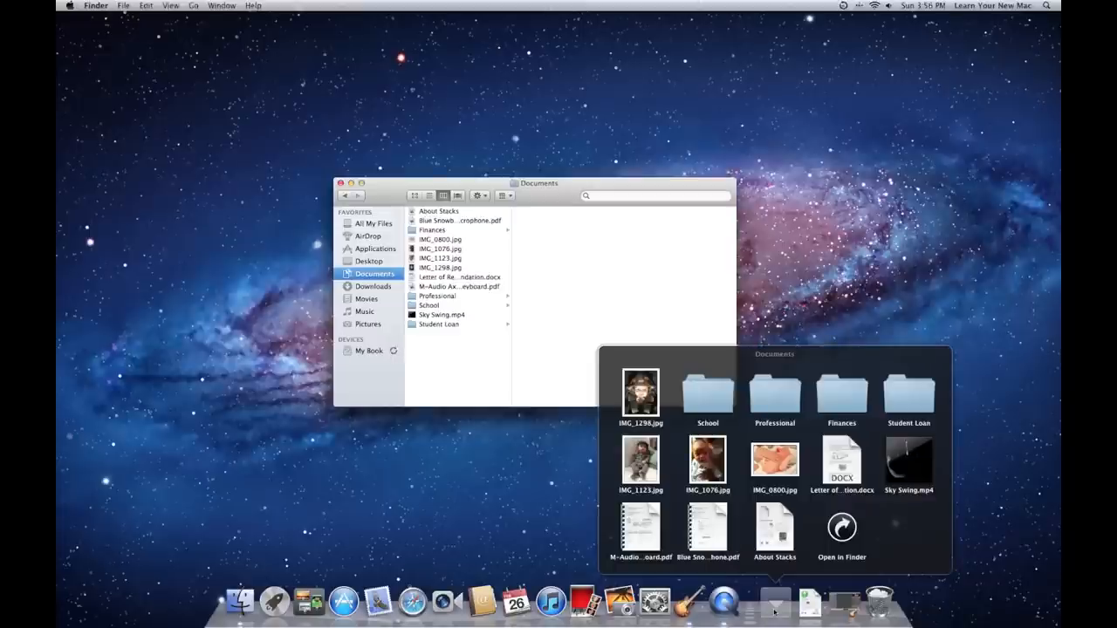
pyautogui.click(775, 602)
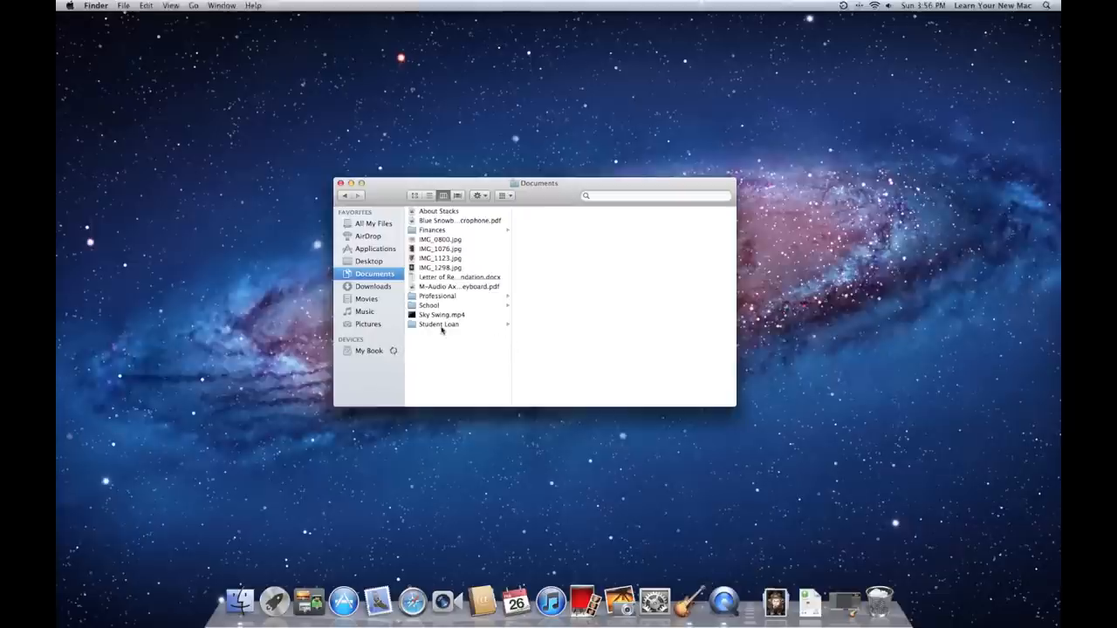
pyautogui.moveTo(806, 603)
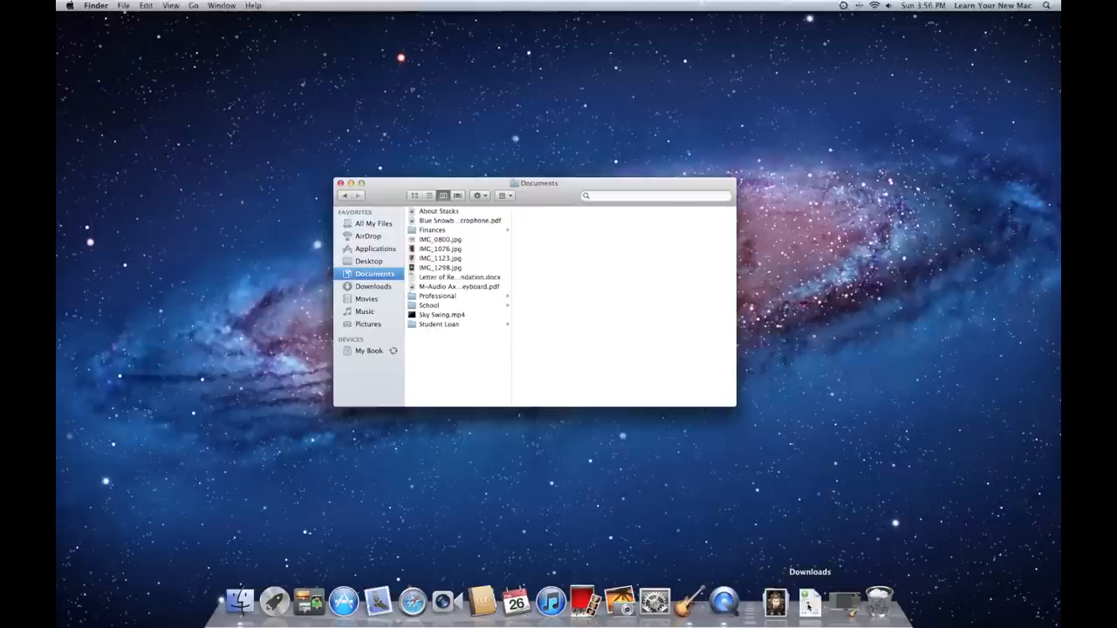
pyautogui.rightClick(810, 602)
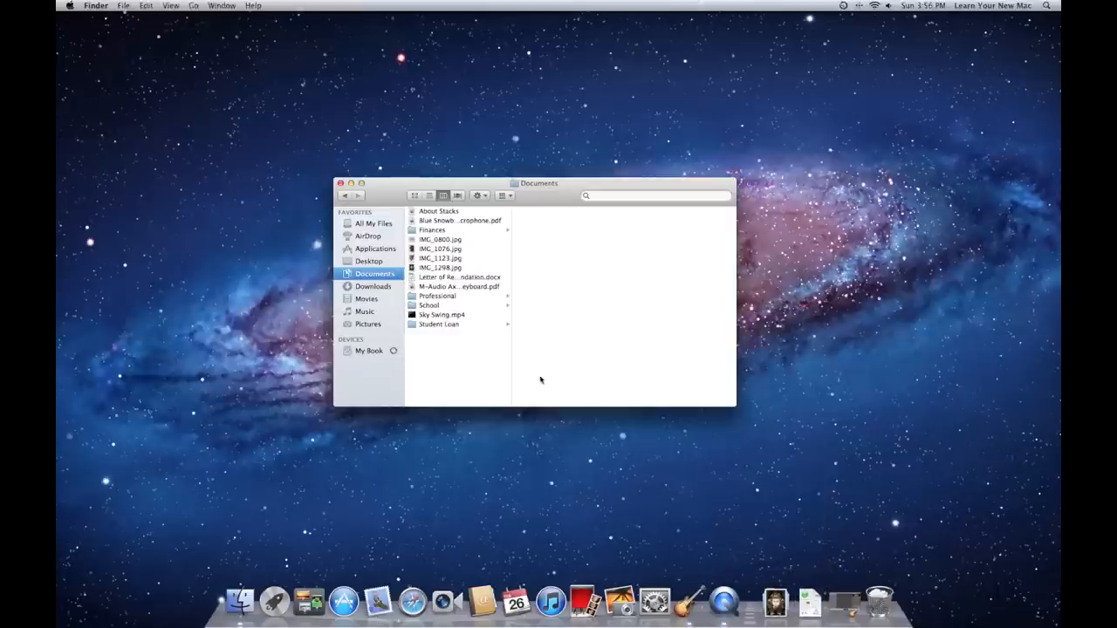
pyautogui.click(373, 286)
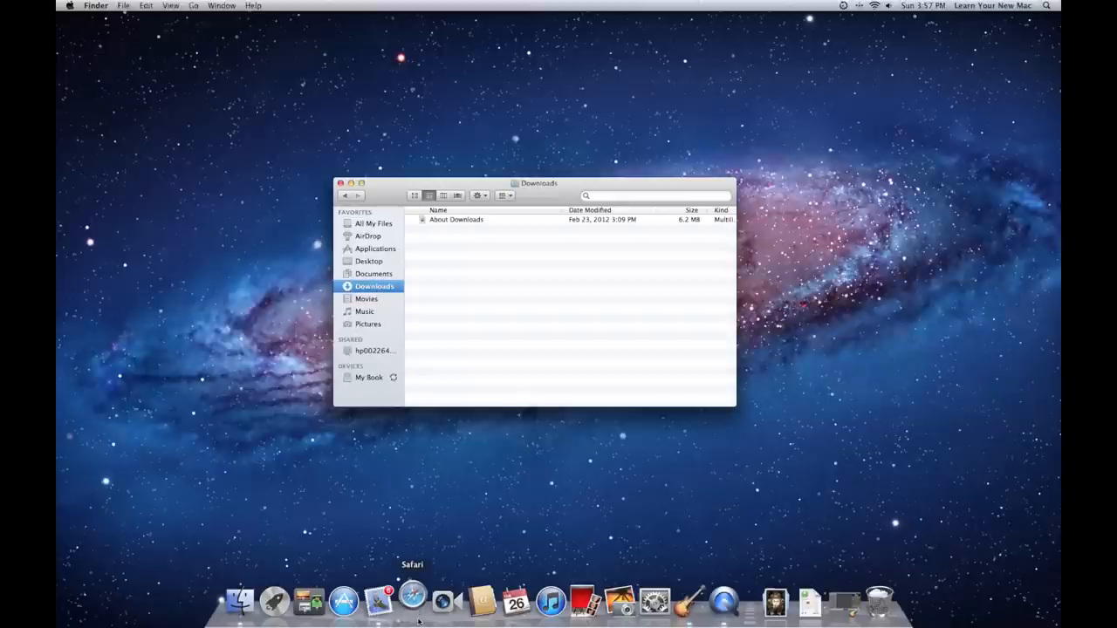
# Search 'flash player' in Safari, download the Adobe installer and show the downloads list
pyautogui.click(412, 602)
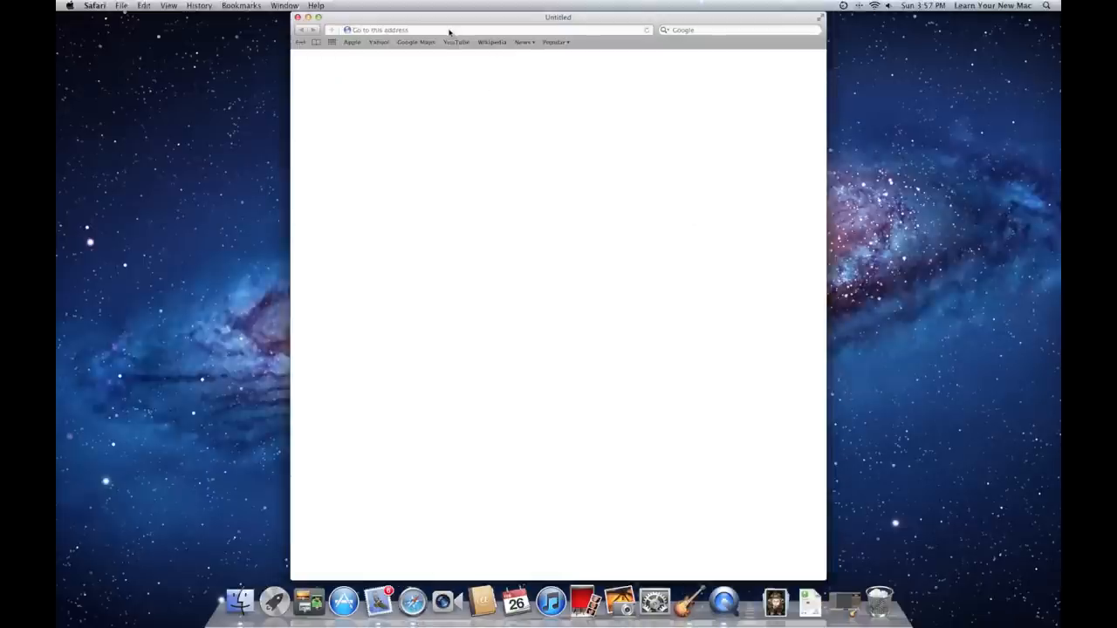
pyautogui.write('http://www.apple.com/safari/welcome/')
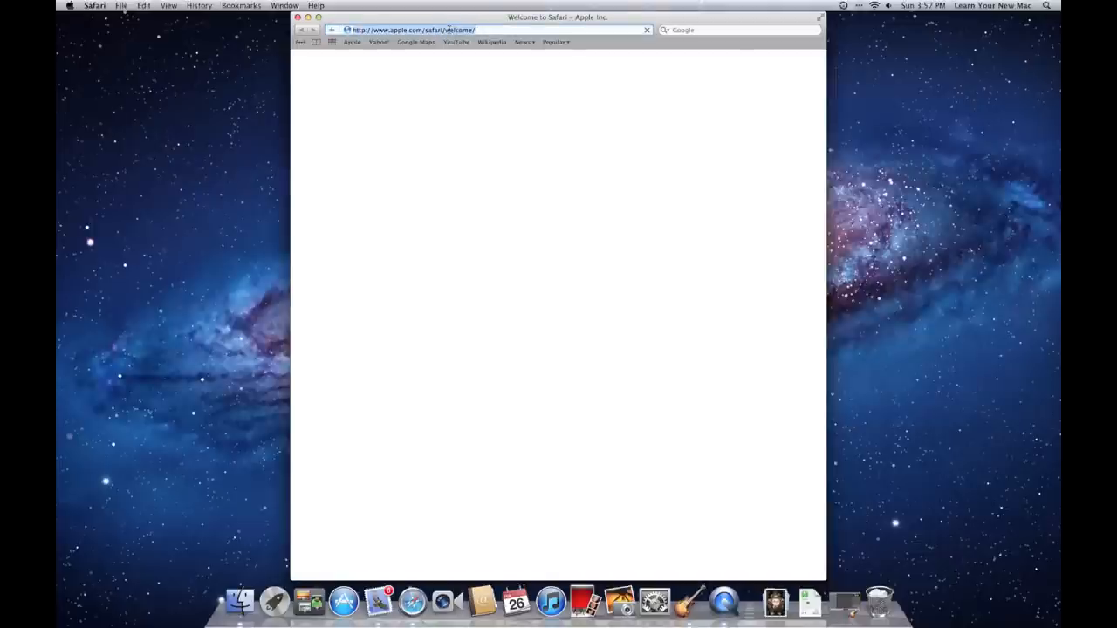
pyautogui.write('flash player')
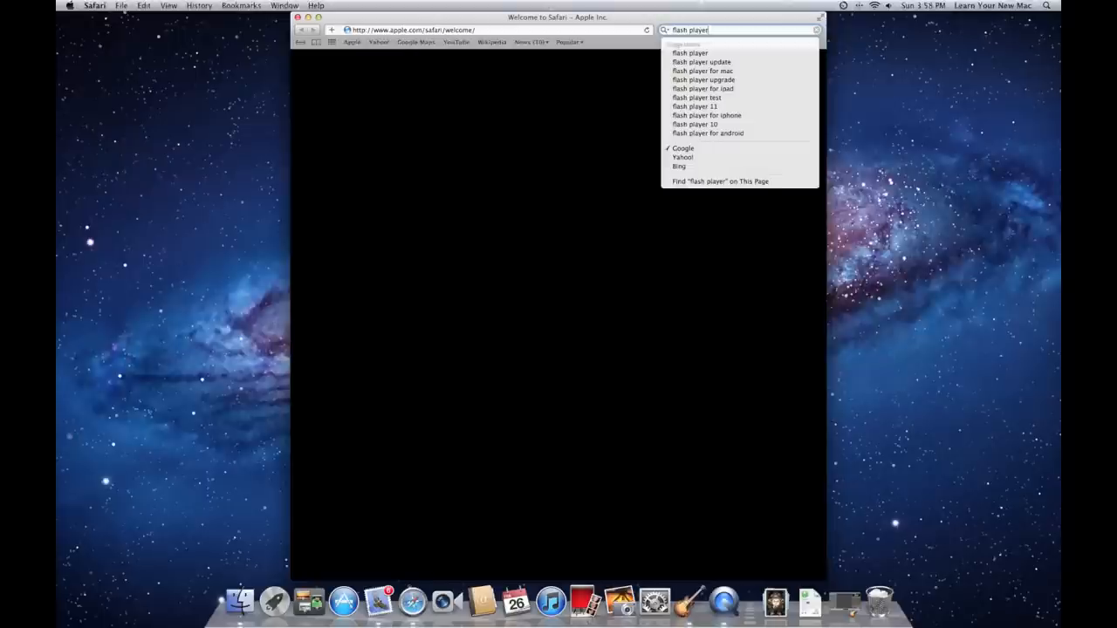
pyautogui.press('Return')
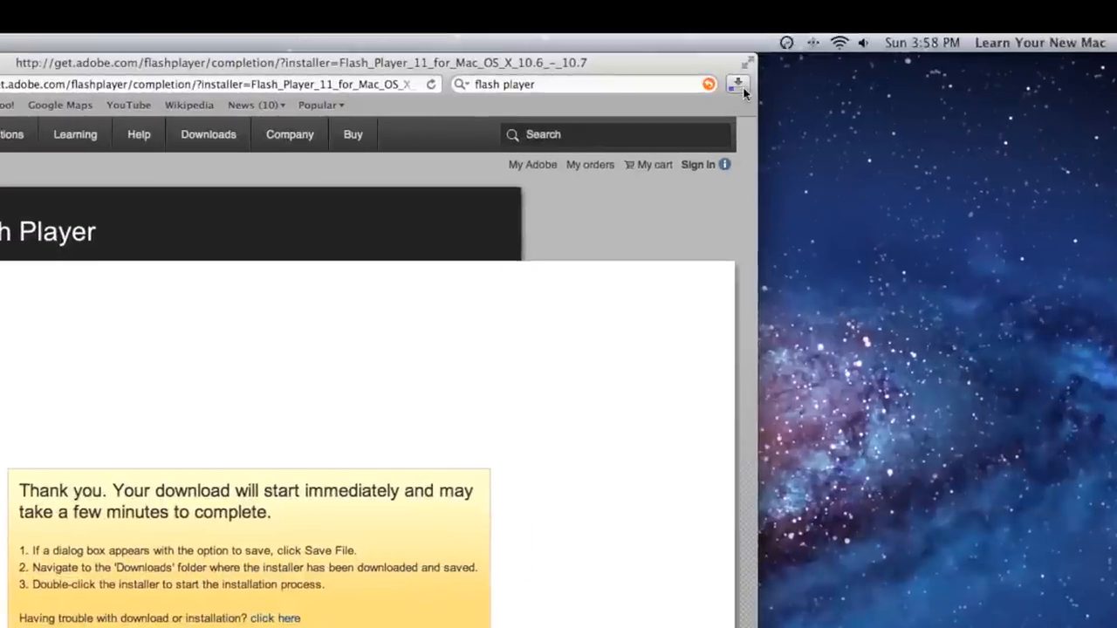
pyautogui.moveTo(737, 84)
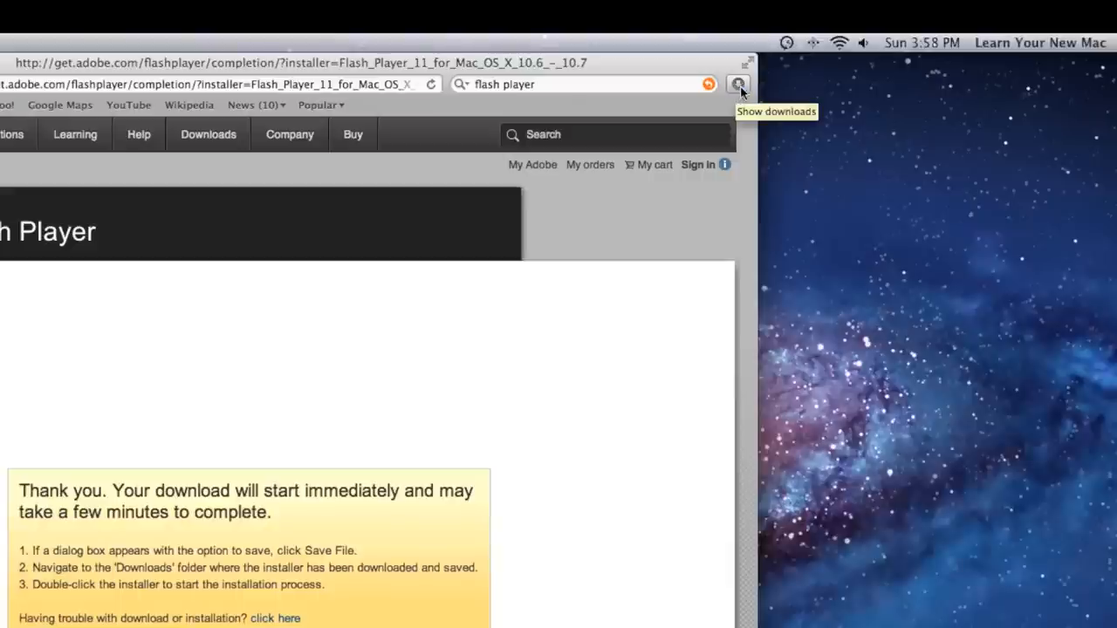
pyautogui.click(739, 84)
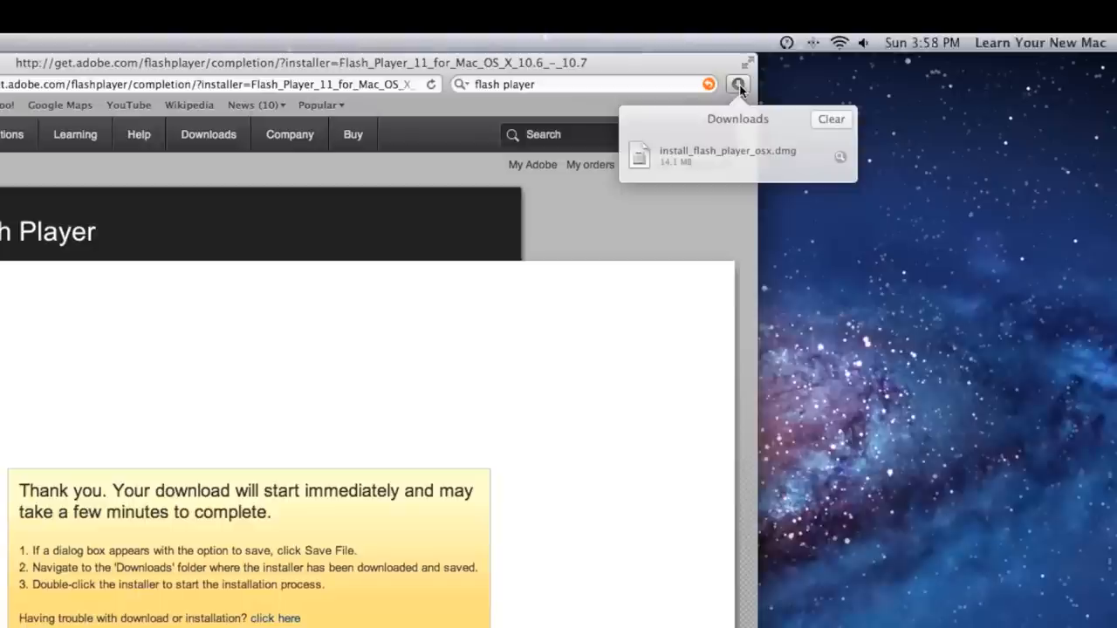
pyautogui.moveTo(716, 162)
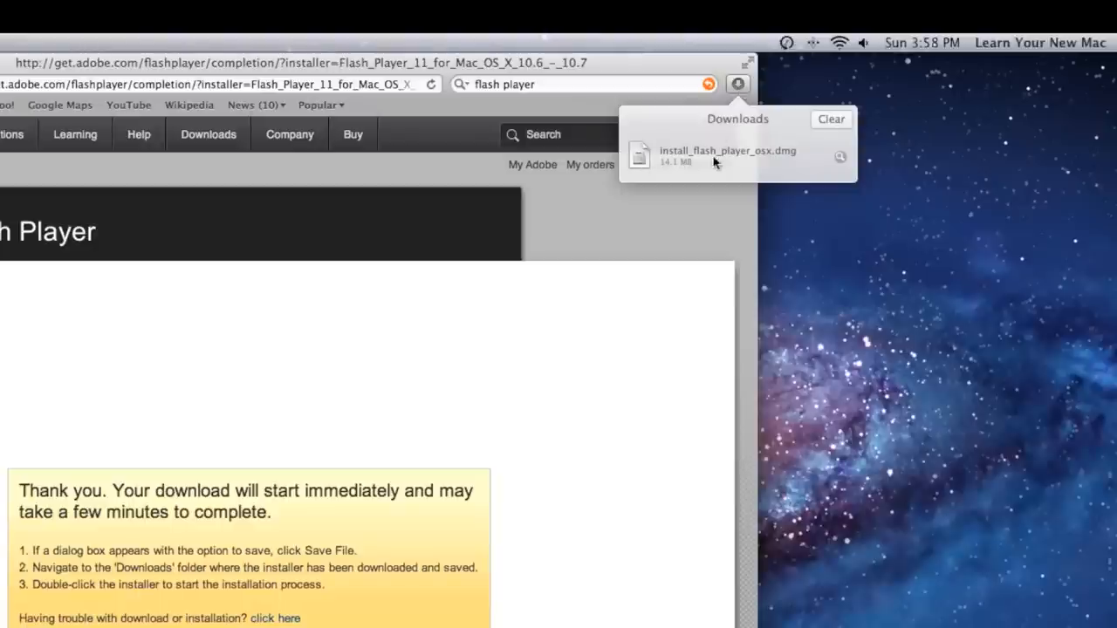
pyautogui.moveTo(754, 115)
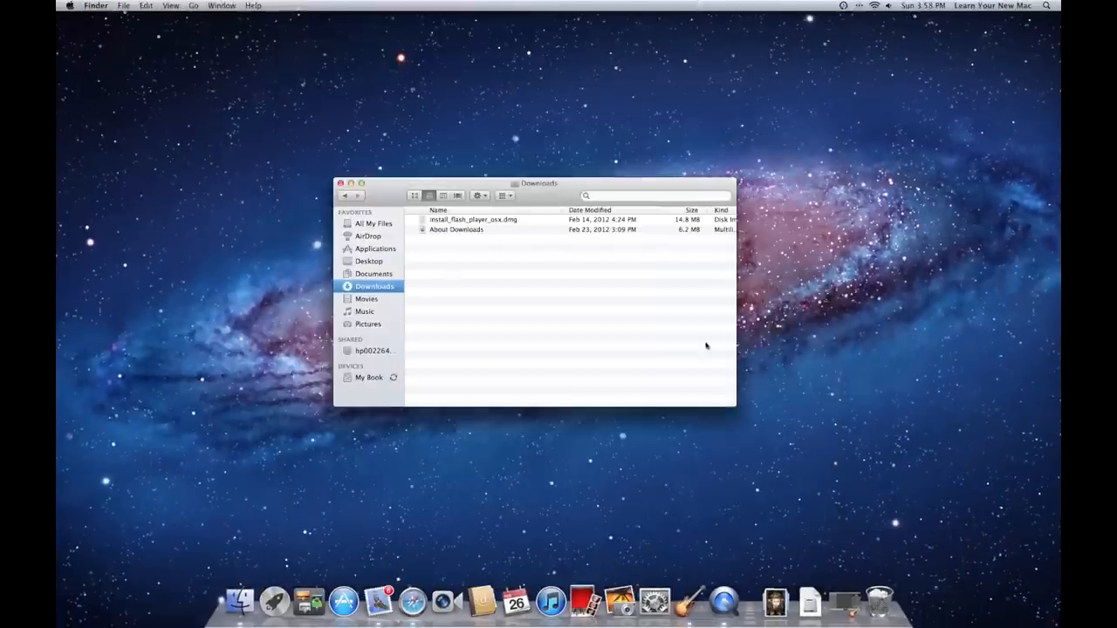
pyautogui.moveTo(810, 602)
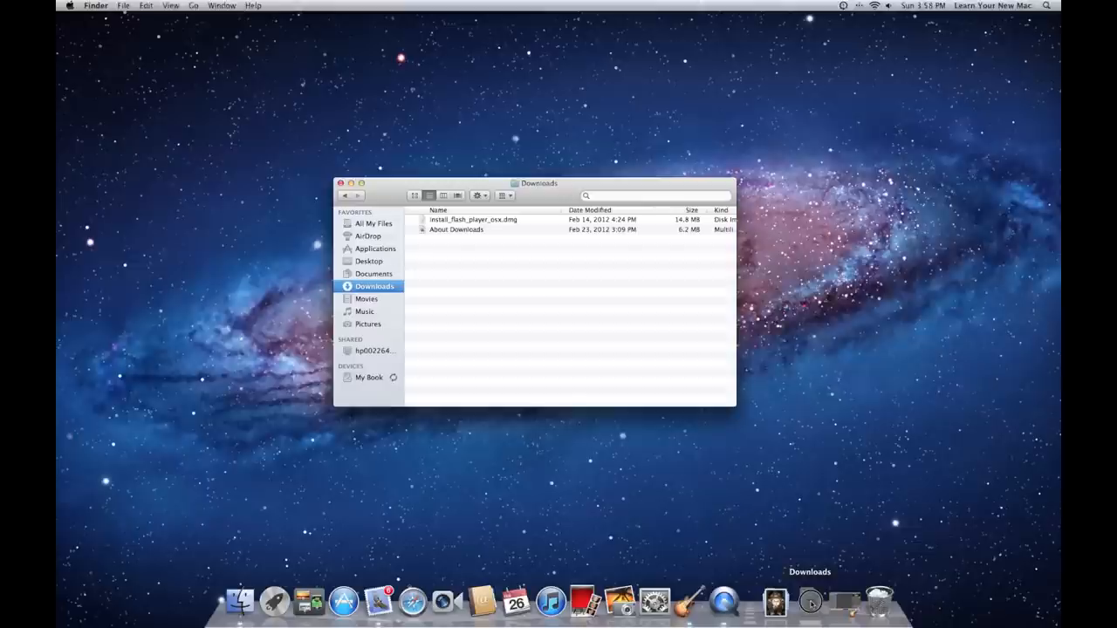
# Close the Downloads window after checking install_flash_player_osx.dmg, leaving the desktop clear
pyautogui.click(810, 603)
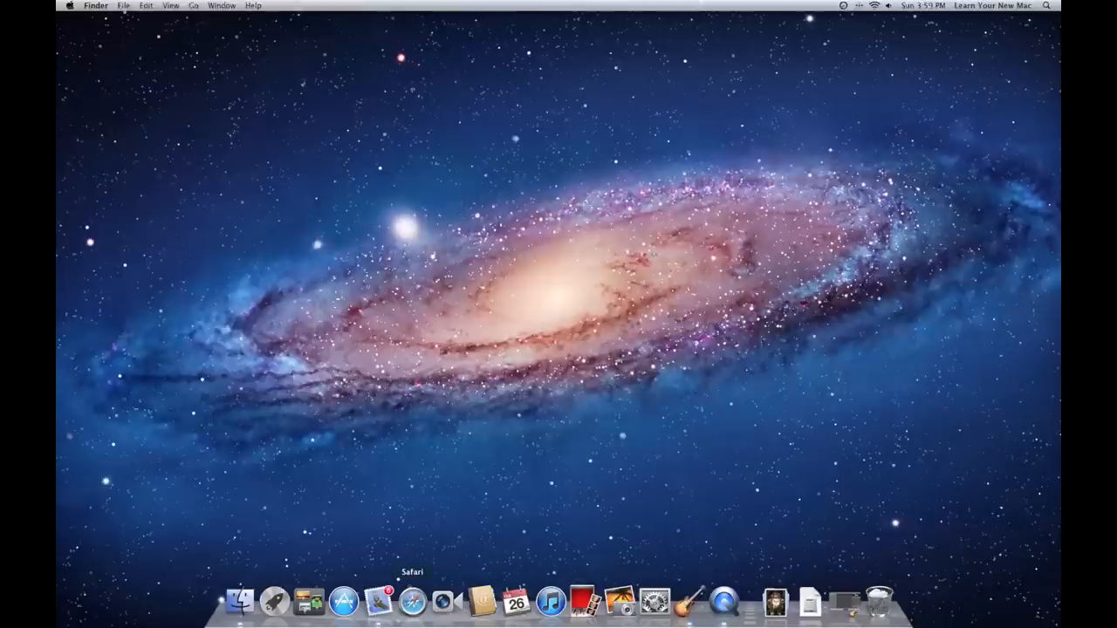
pyautogui.moveTo(377, 601)
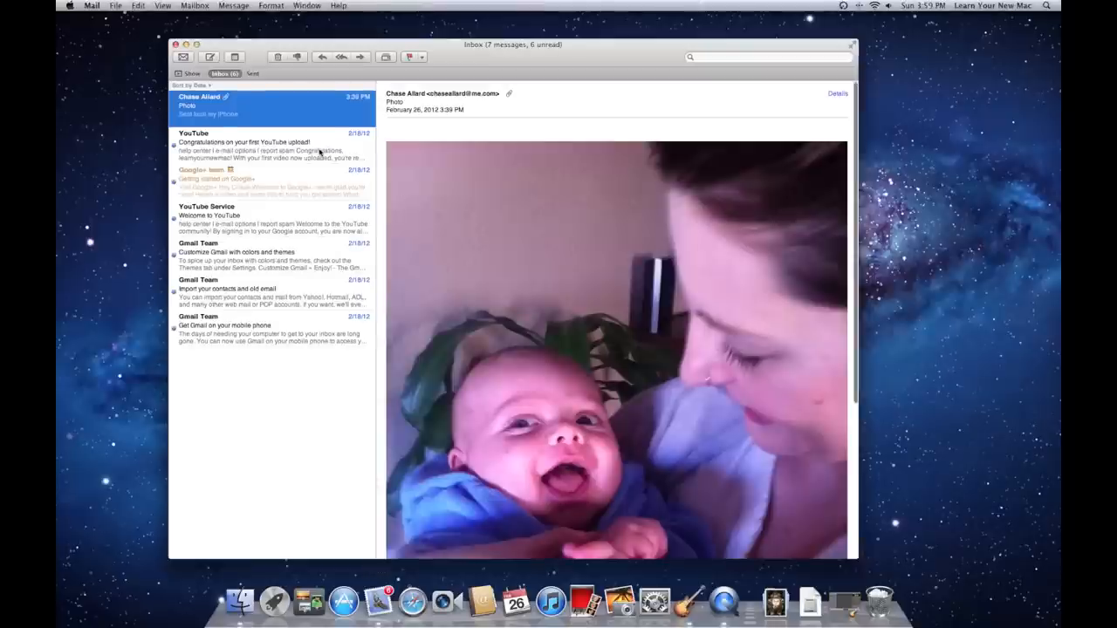
pyautogui.moveTo(464, 208)
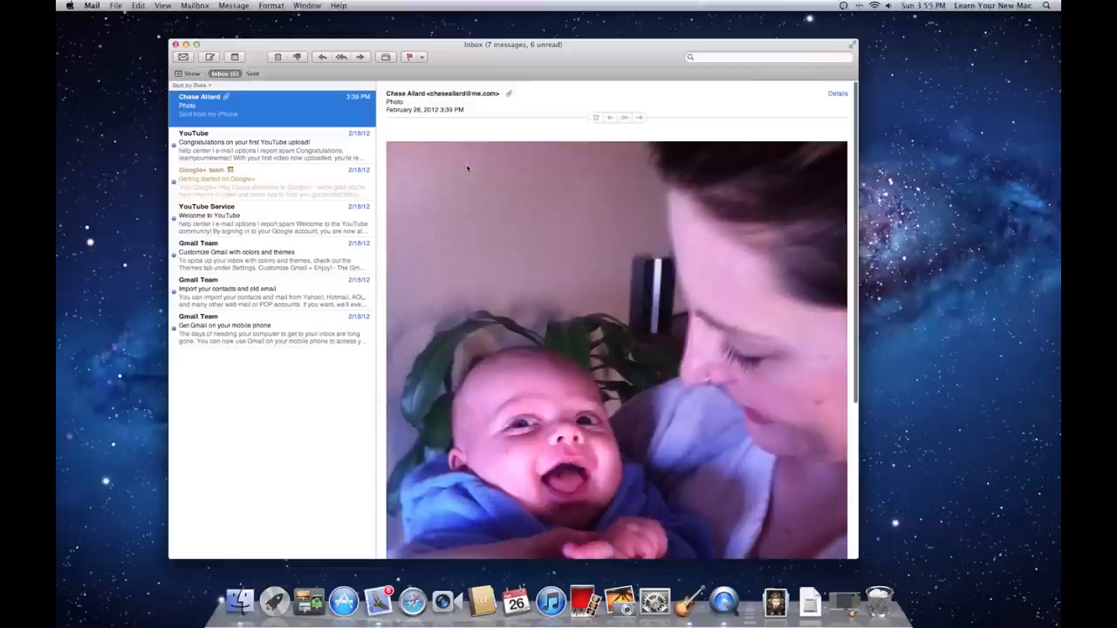
pyautogui.moveTo(499, 273)
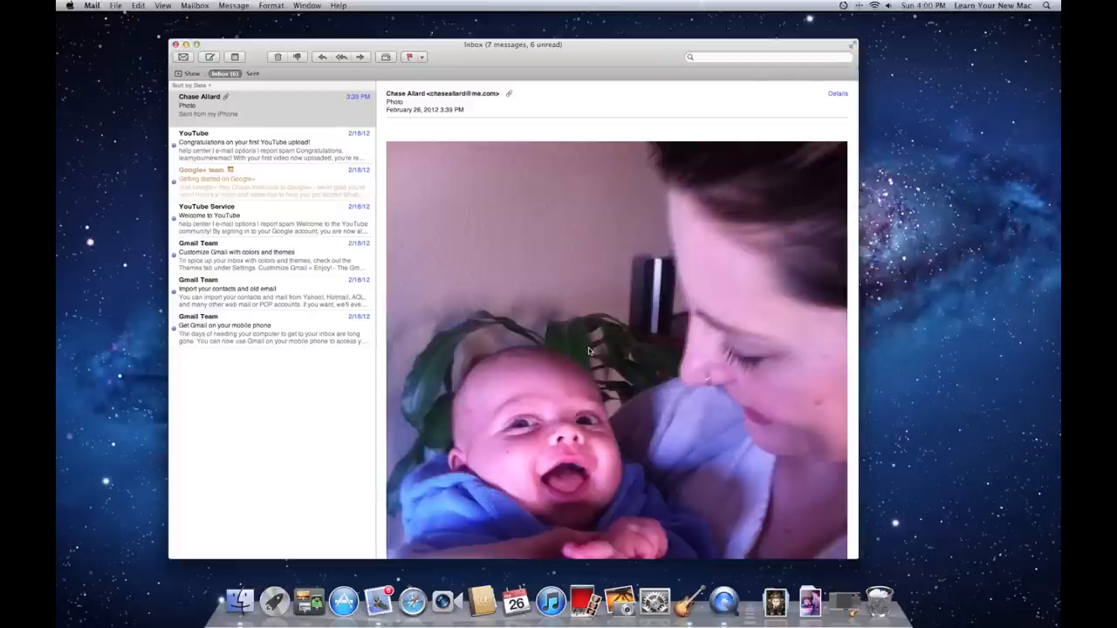
pyautogui.moveTo(583, 338)
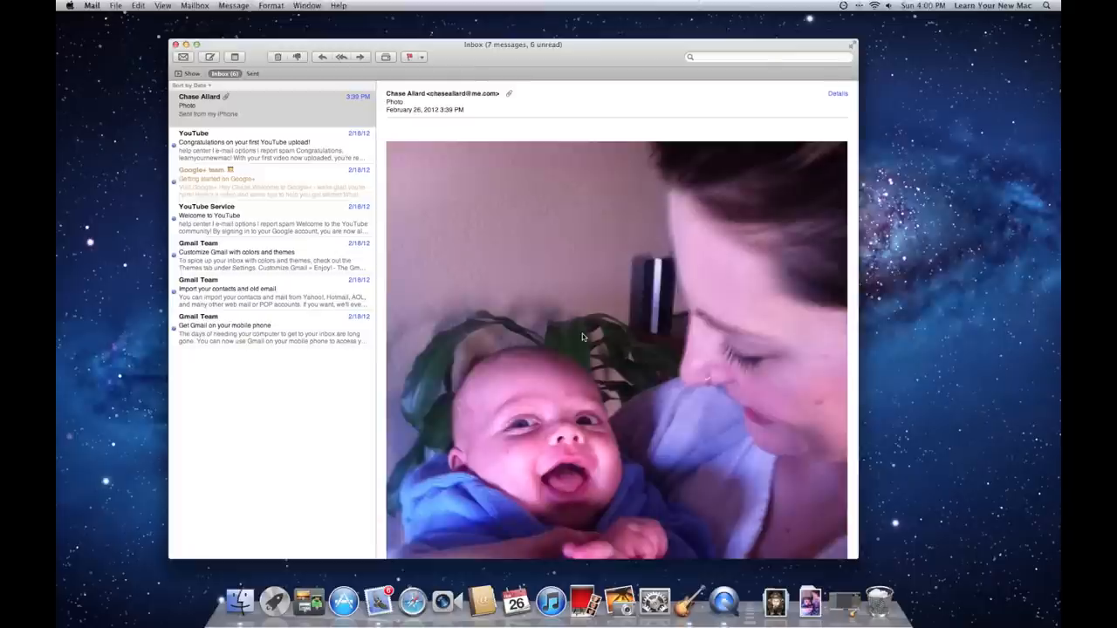
# Bring up the attachment actions for the baby photo in the email
pyautogui.rightClick(583, 337)
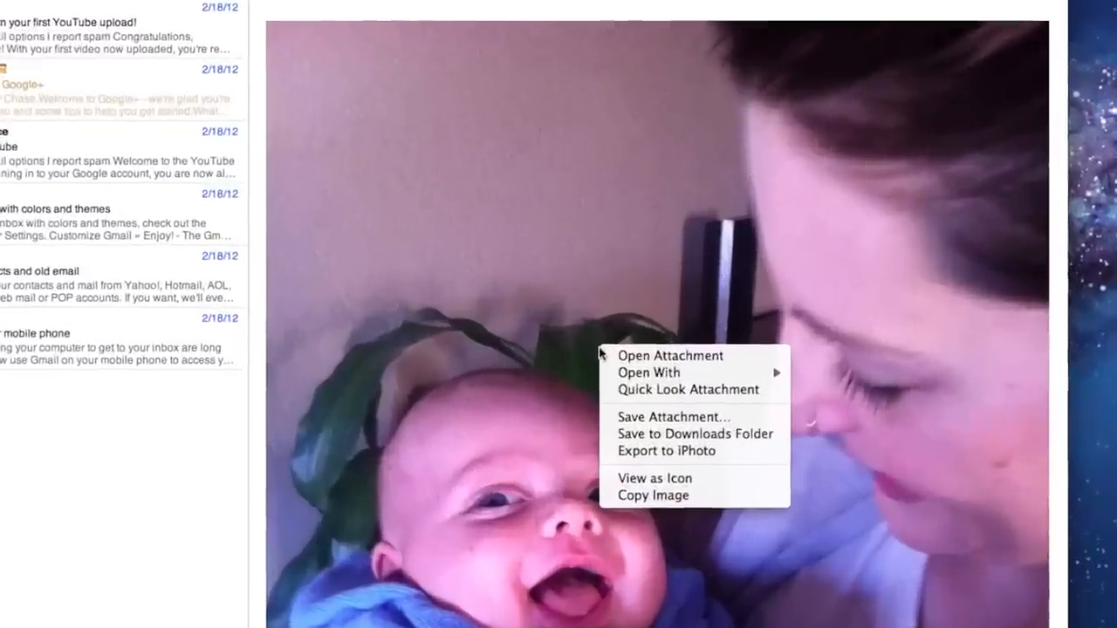
pyautogui.moveTo(672, 415)
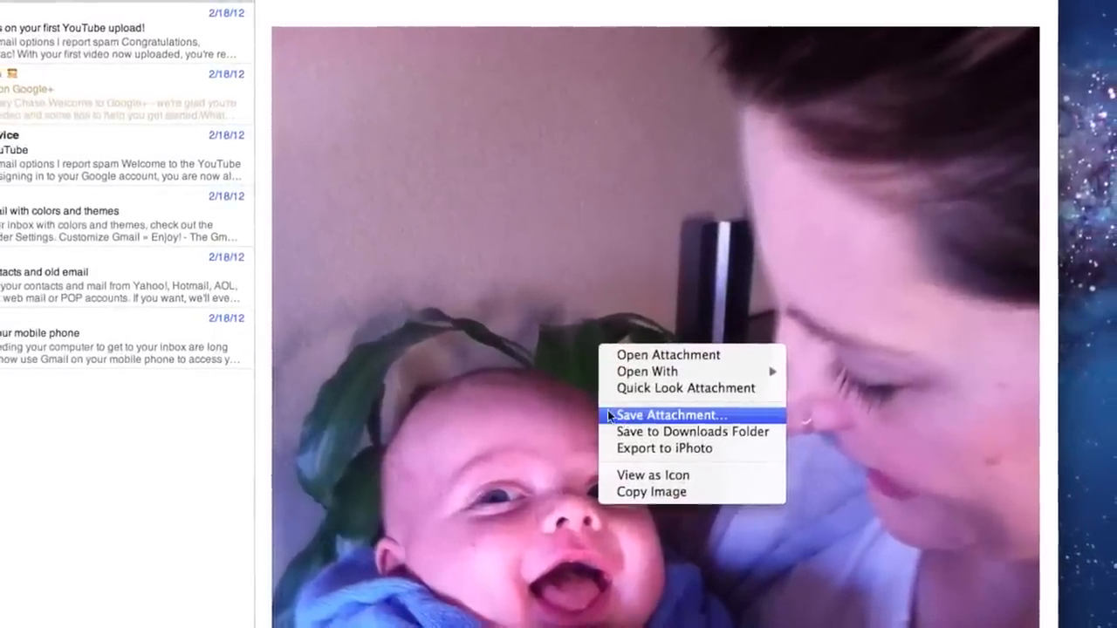
pyautogui.moveTo(690, 430)
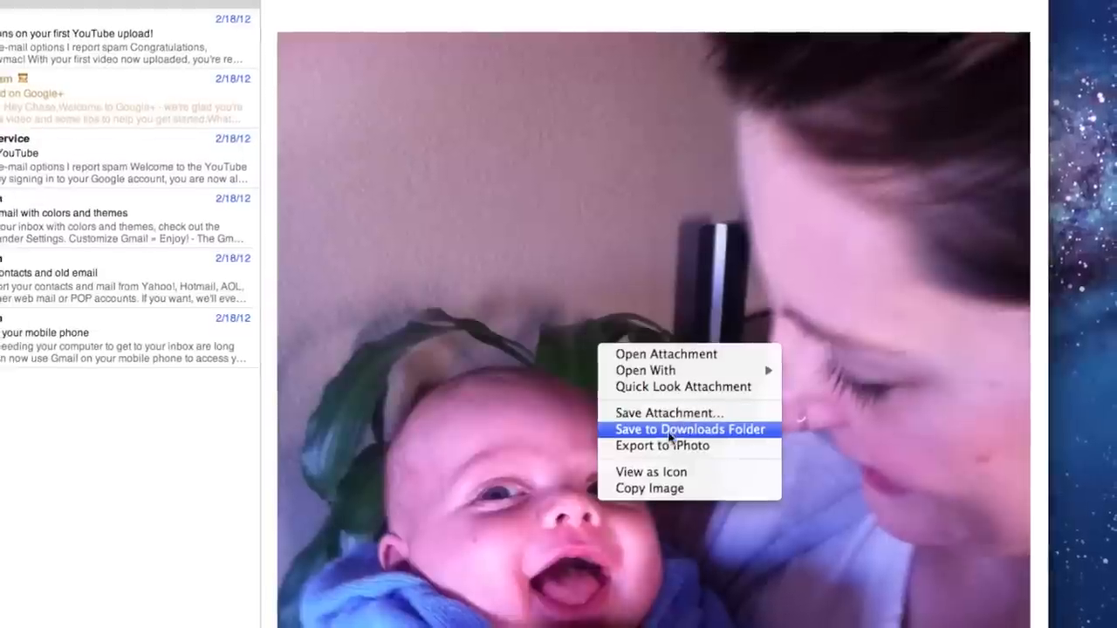
pyautogui.moveTo(664, 443)
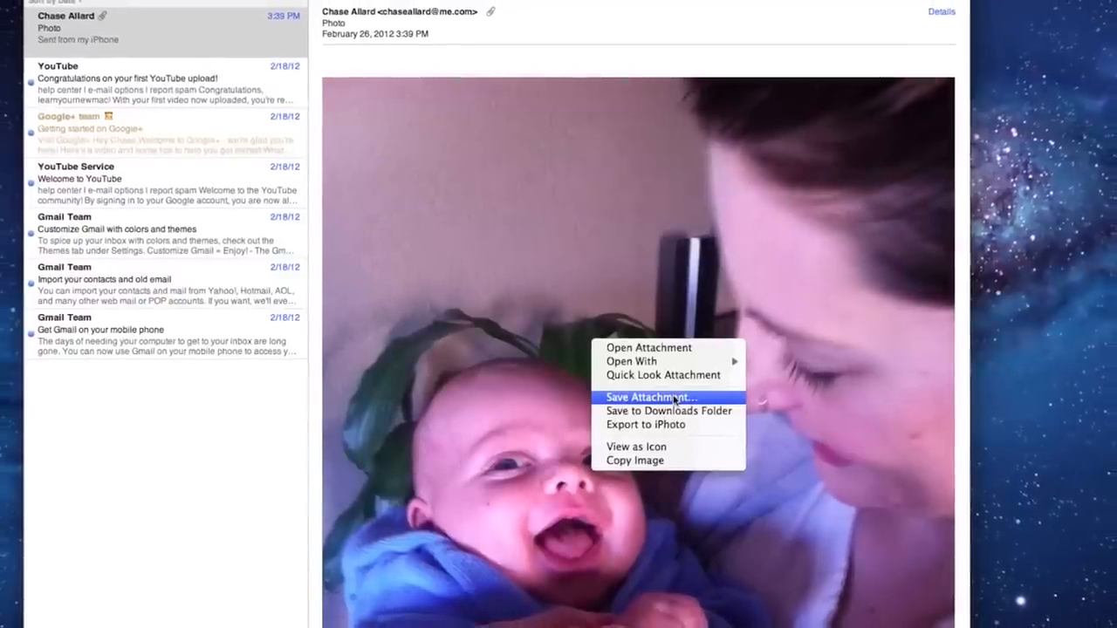
pyautogui.moveTo(660, 402)
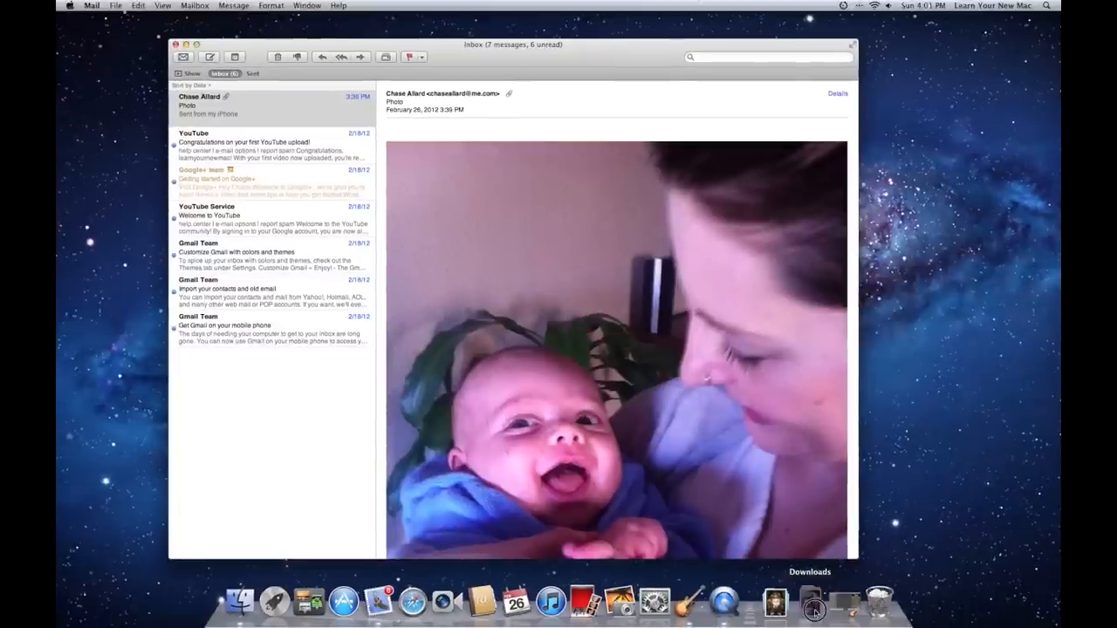
# Show Downloads in Finder and select the duplicate photo-1.JPG beside photo.JPG
pyautogui.click(813, 602)
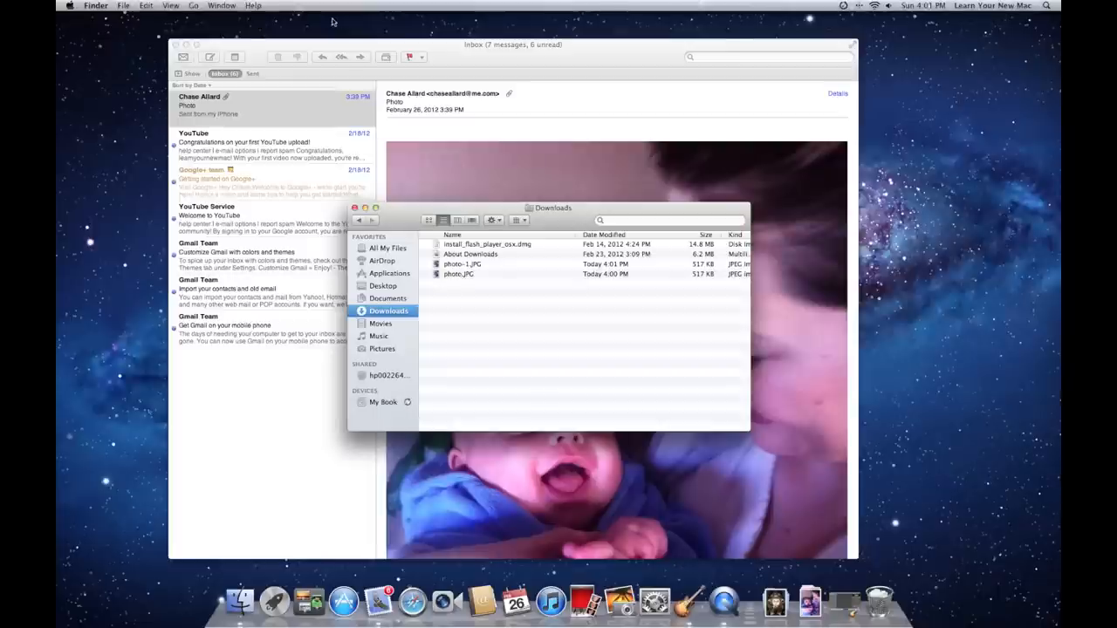
pyautogui.click(91, 5)
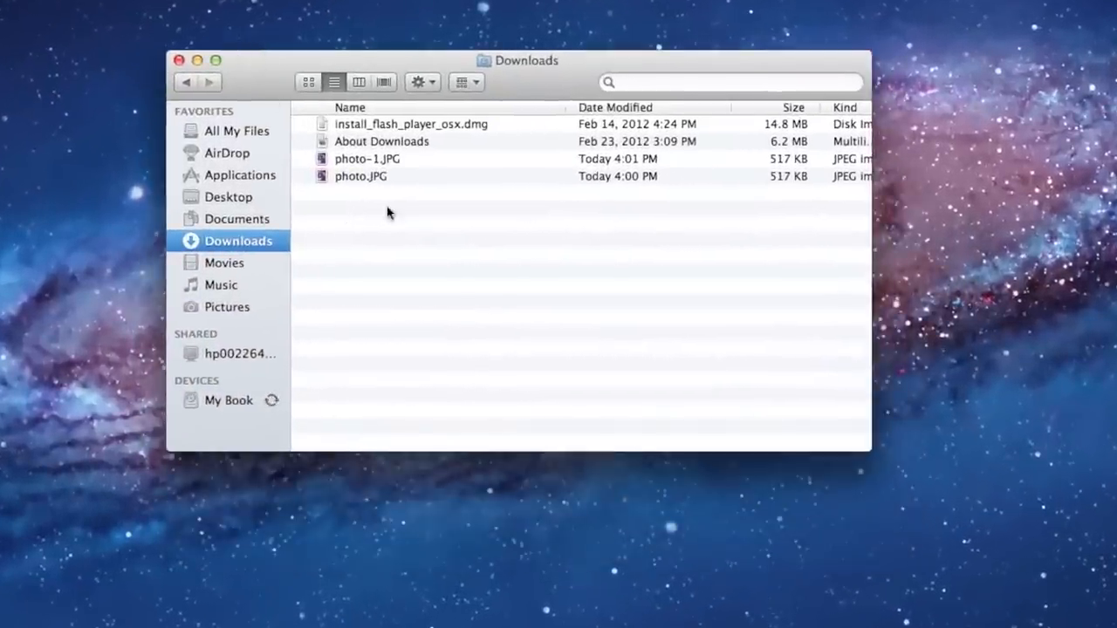
pyautogui.moveTo(357, 167)
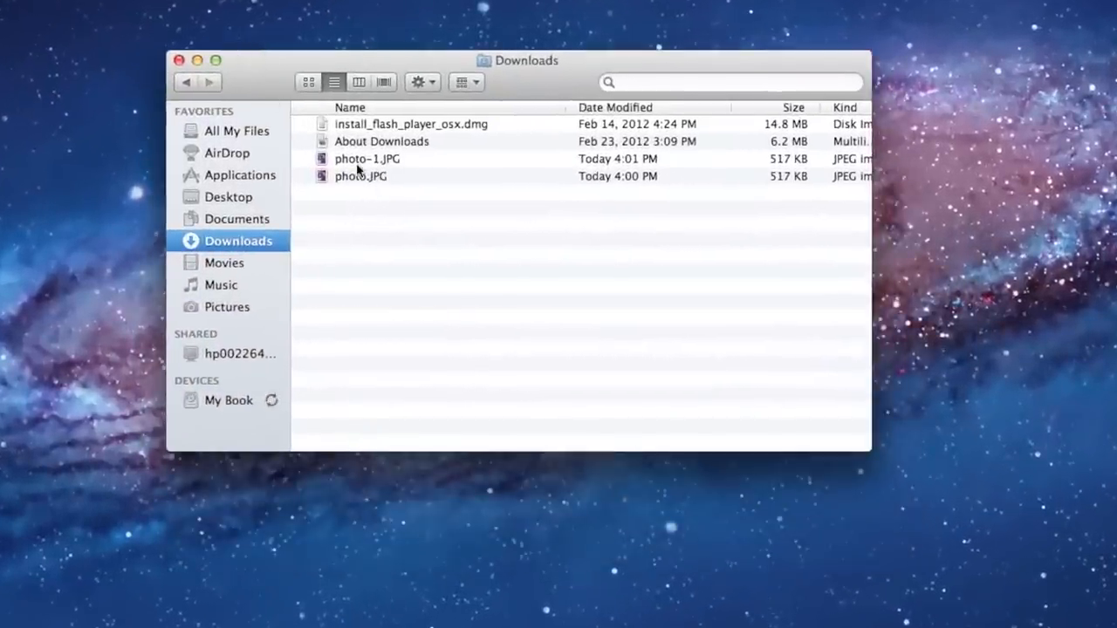
pyautogui.moveTo(387, 164)
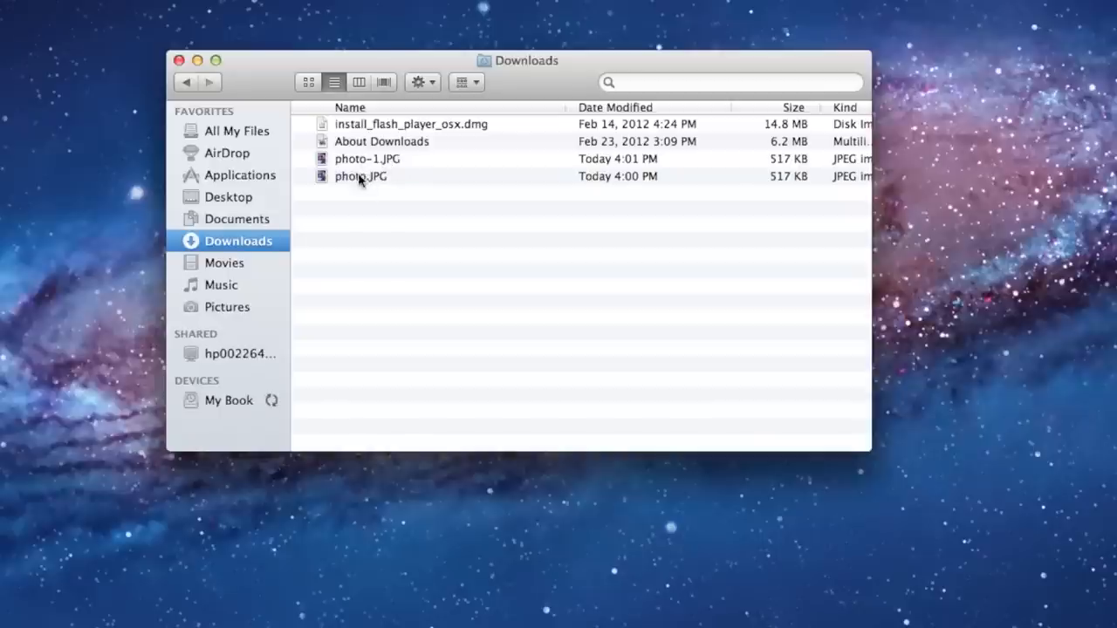
pyautogui.click(367, 159)
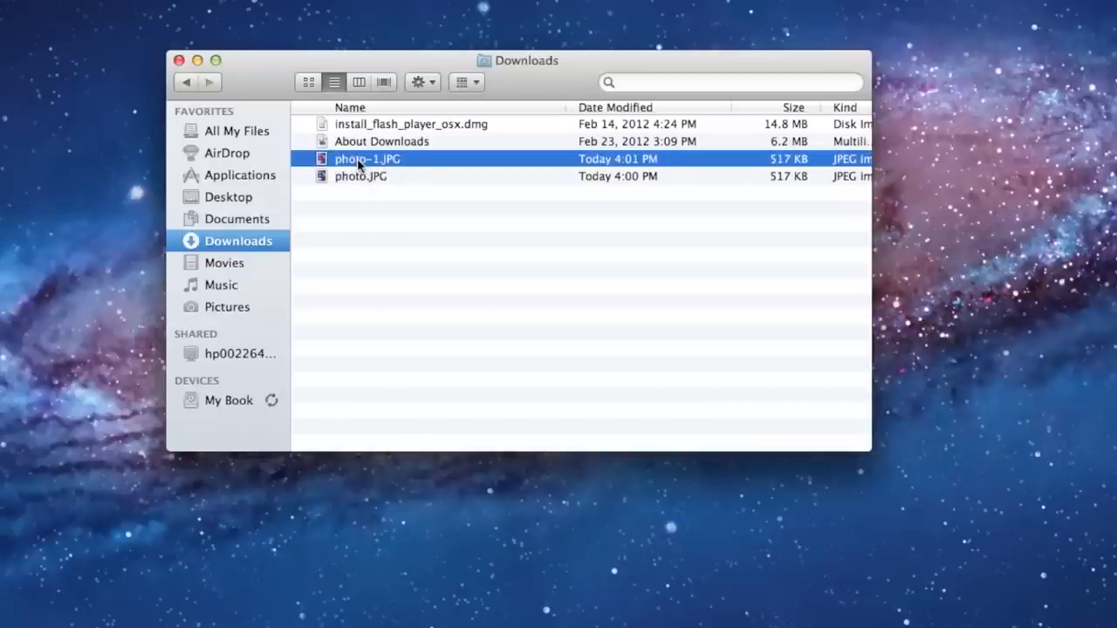
pyautogui.doubleClick(366, 159)
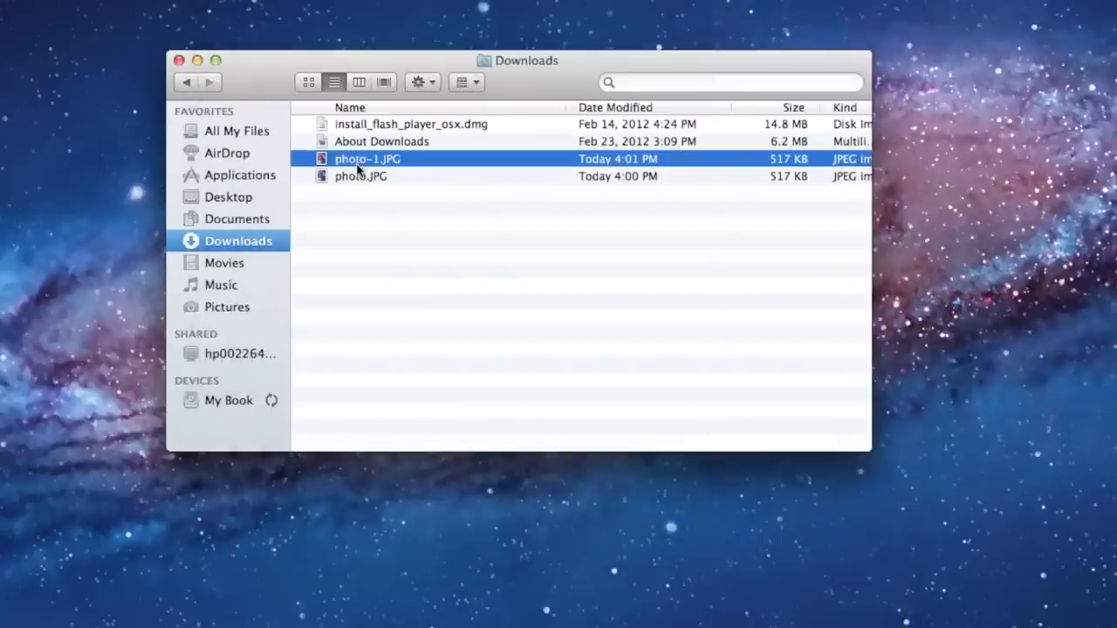
pyautogui.click(360, 176)
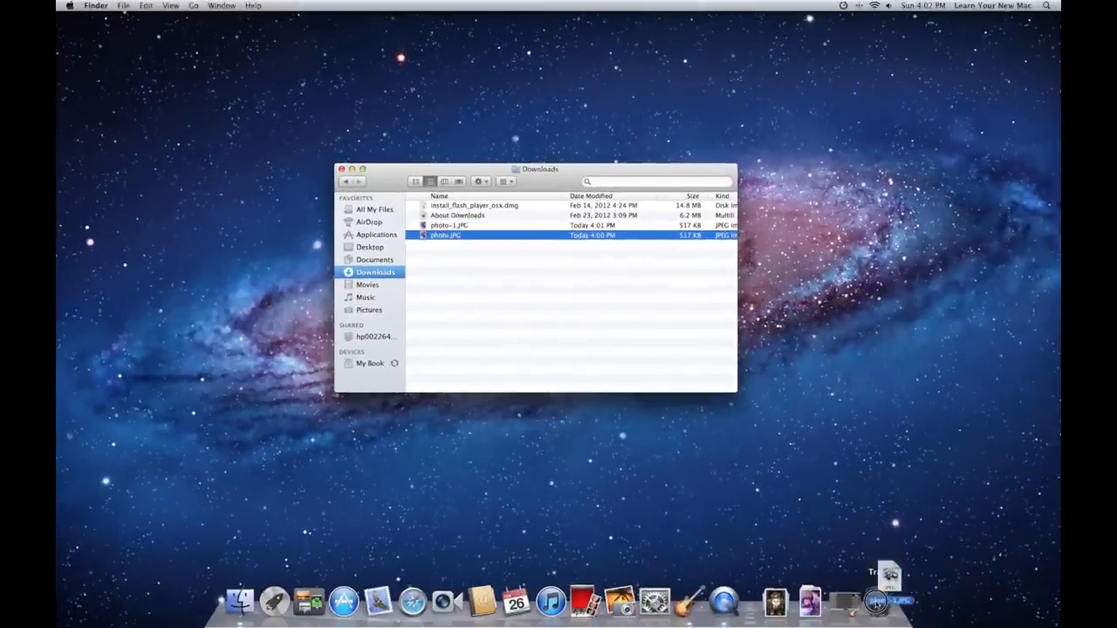
# Trash the duplicate photo-1.JPG and move photo.JPG from Downloads into Documents
pyautogui.click(877, 601)
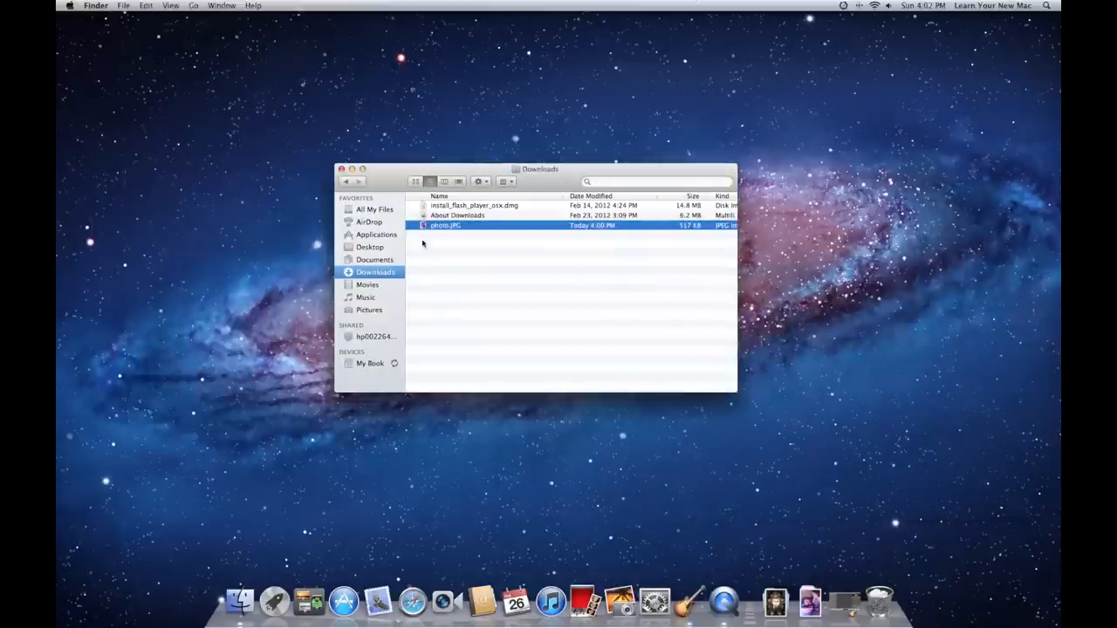
pyautogui.moveTo(489, 243)
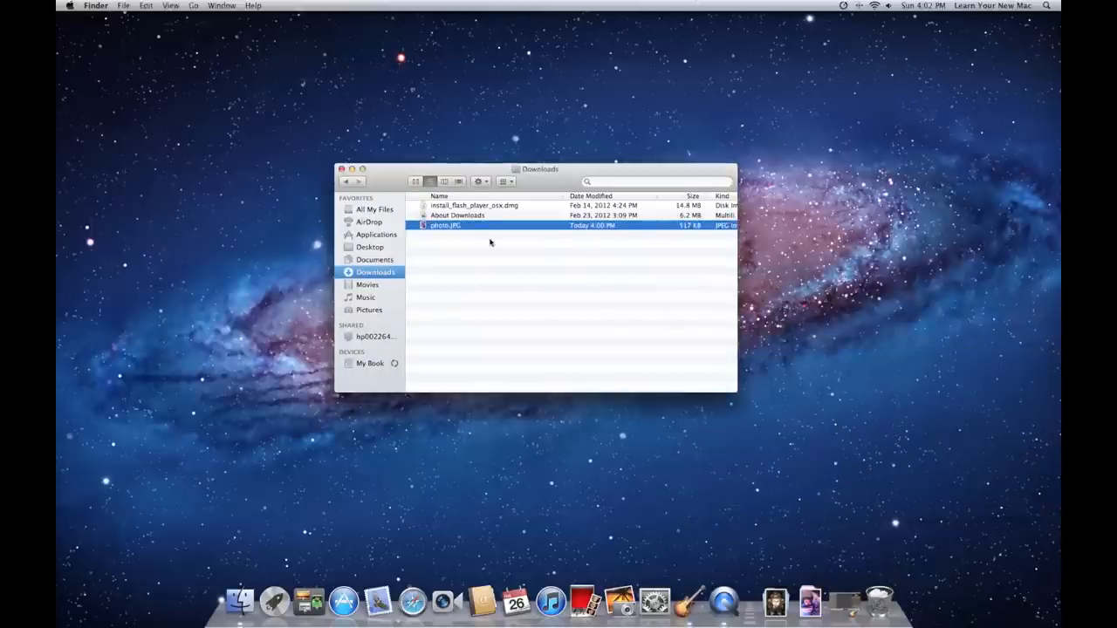
pyautogui.moveTo(450, 241)
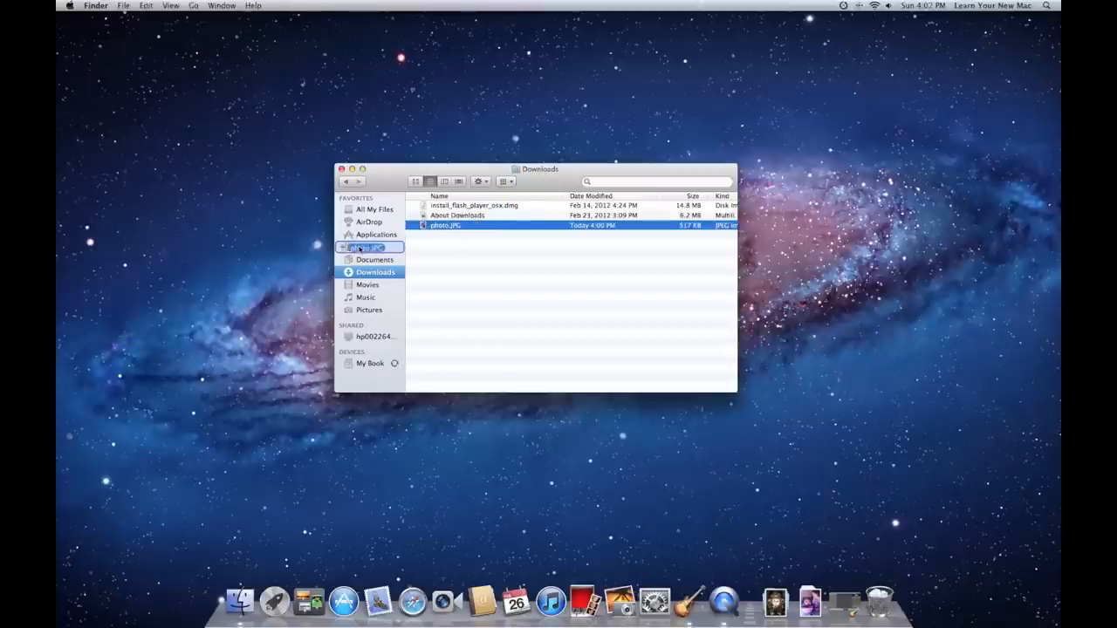
pyautogui.moveTo(445, 224); pyautogui.dragTo(1030, 35)
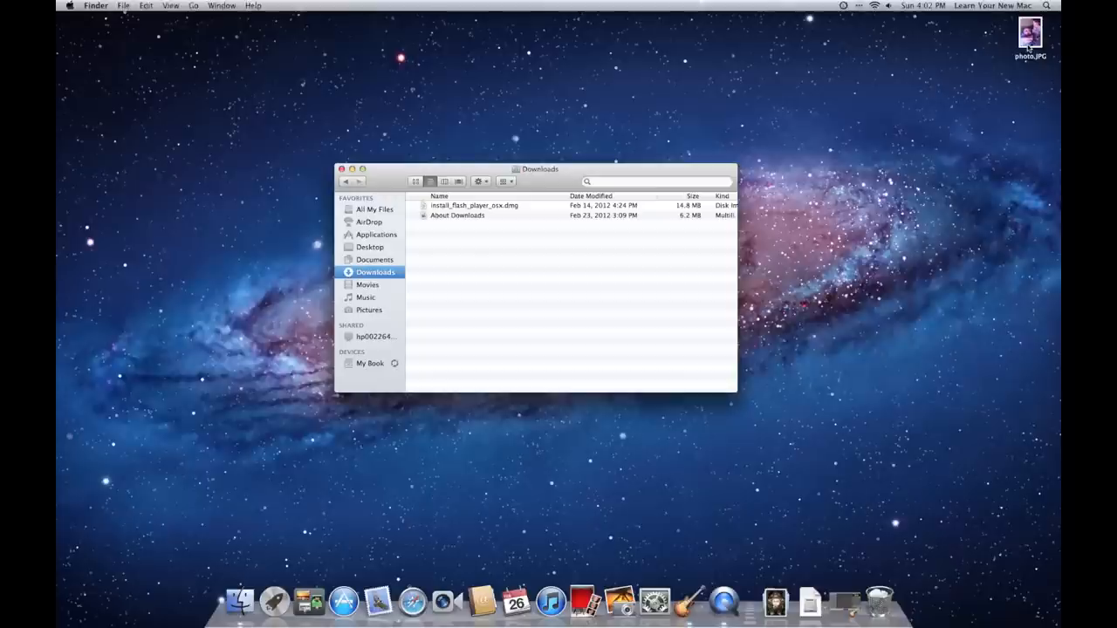
pyautogui.click(1030, 39)
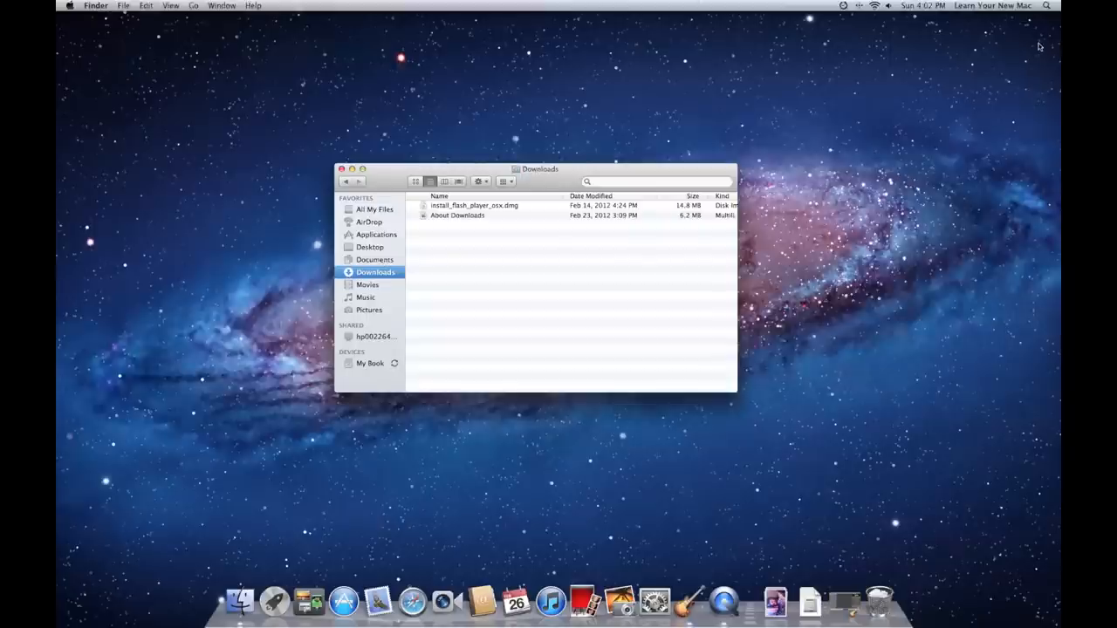
pyautogui.click(373, 259)
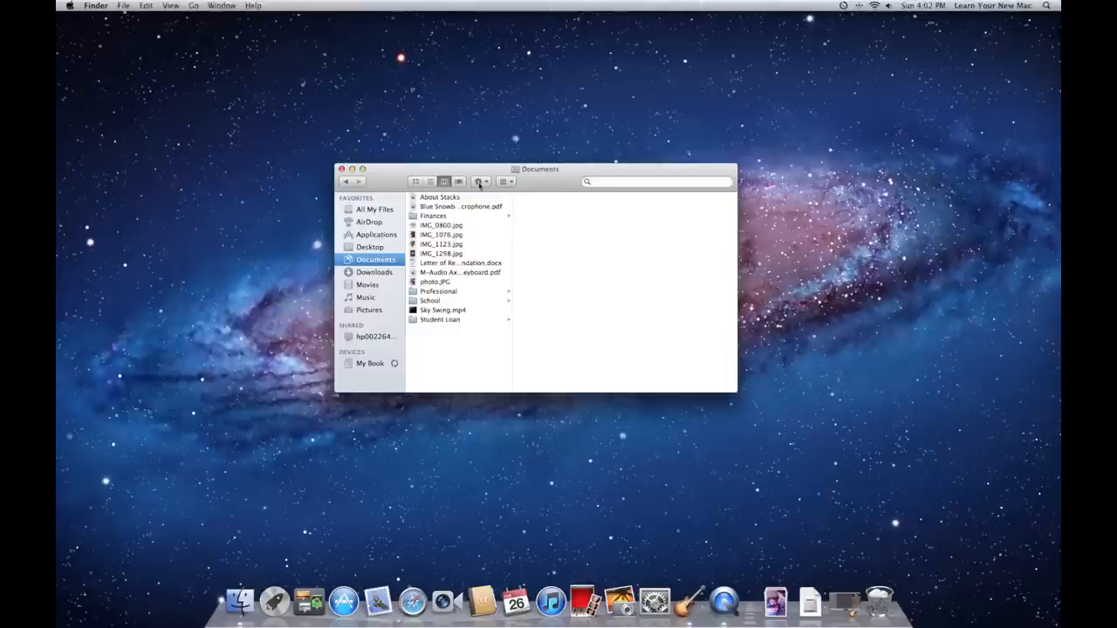
pyautogui.click(480, 182)
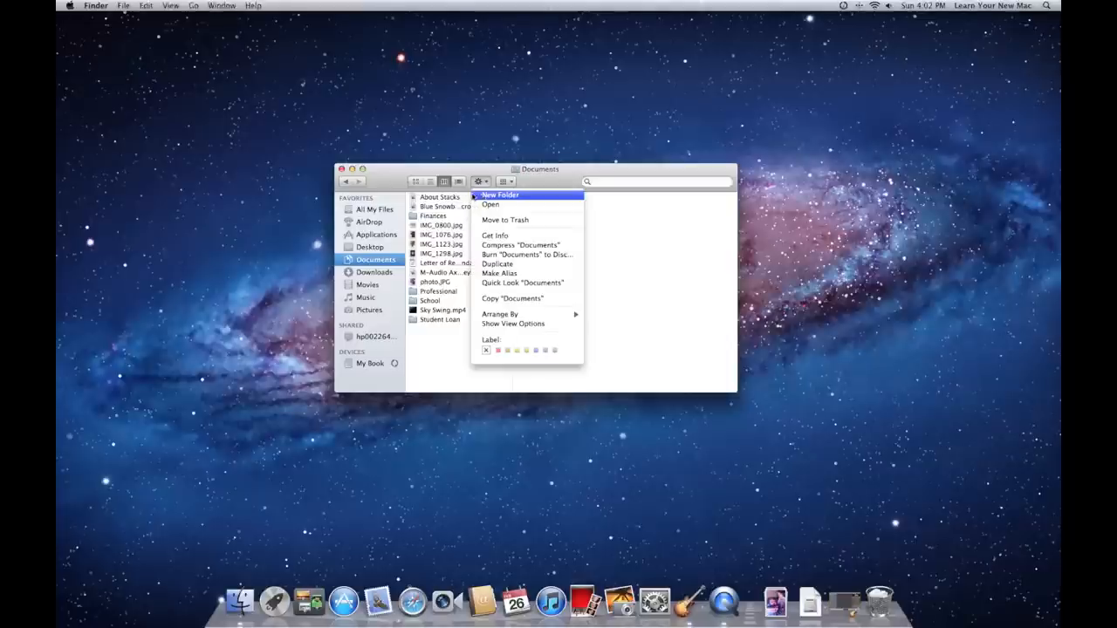
pyautogui.click(122, 5)
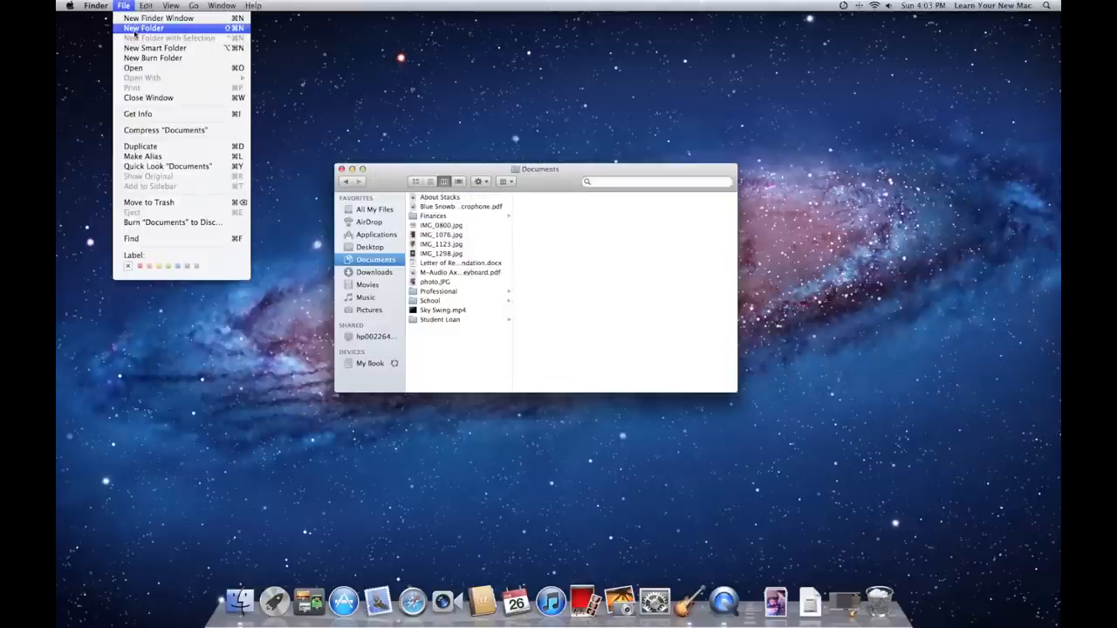
pyautogui.click(489, 346)
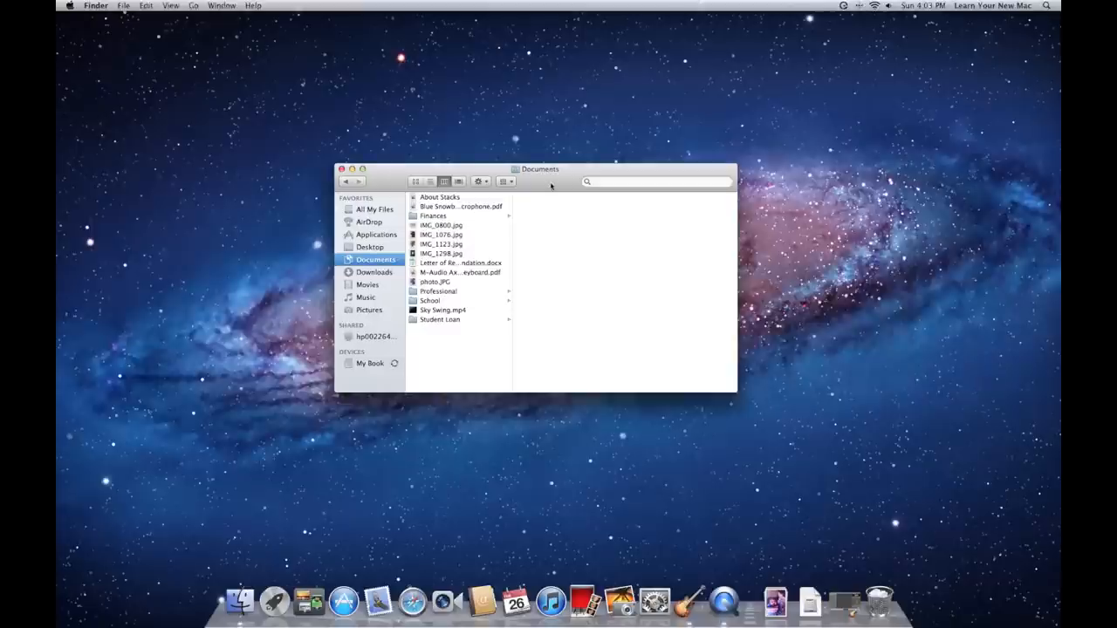
pyautogui.moveTo(373, 174)
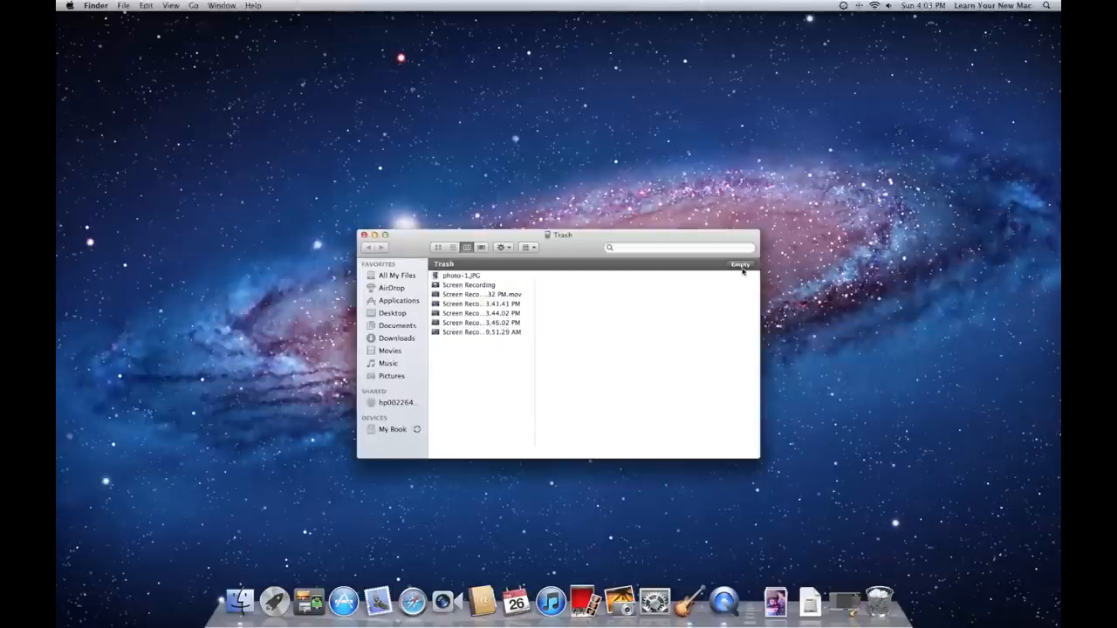
# Empty the Trash, confirming permanent erasure, and close the Trash window
pyautogui.click(740, 265)
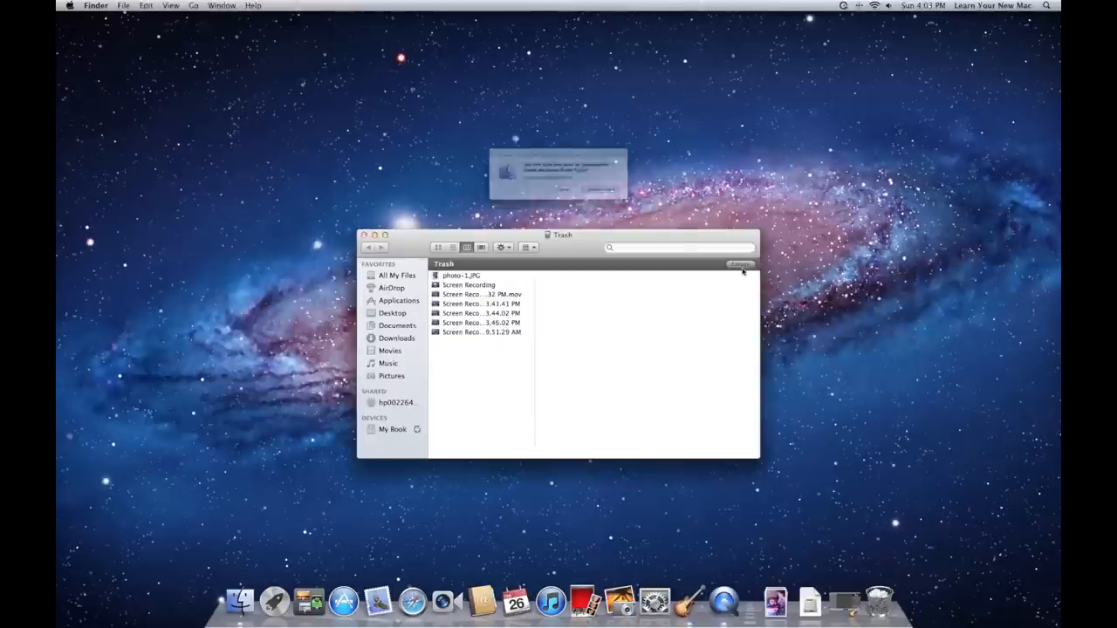
pyautogui.click(740, 266)
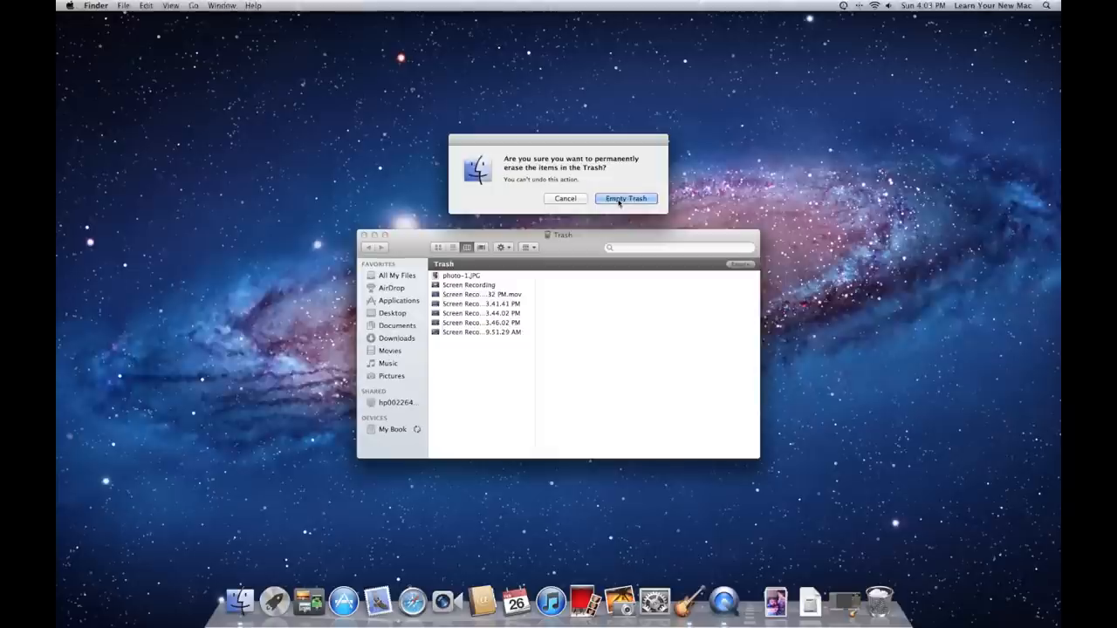
pyautogui.click(625, 199)
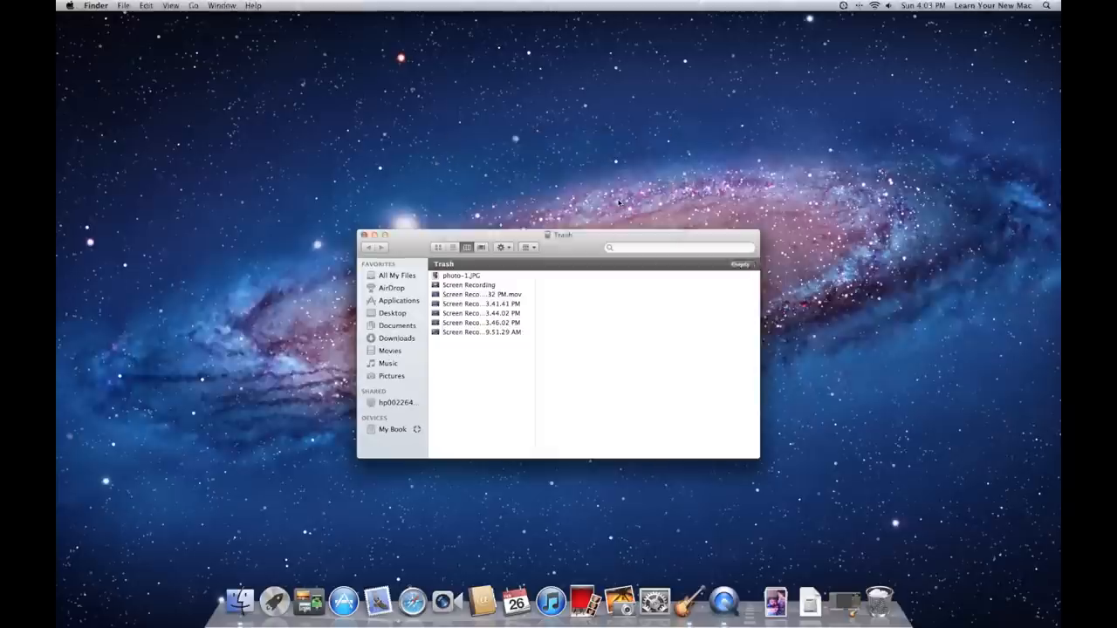
pyautogui.click(363, 234)
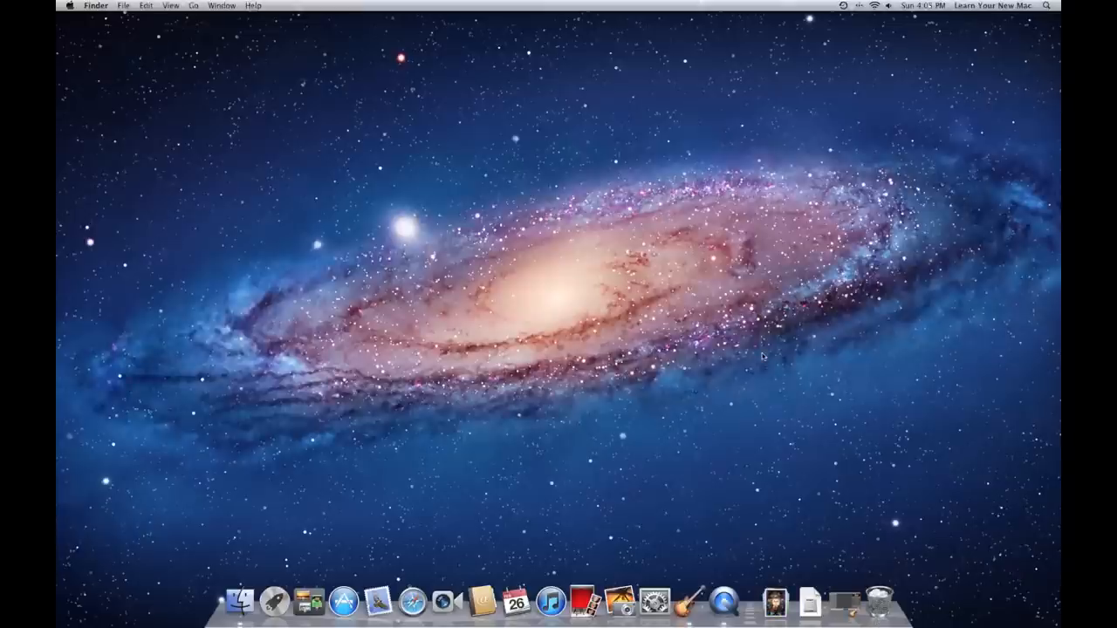
pyautogui.moveTo(213, 129)
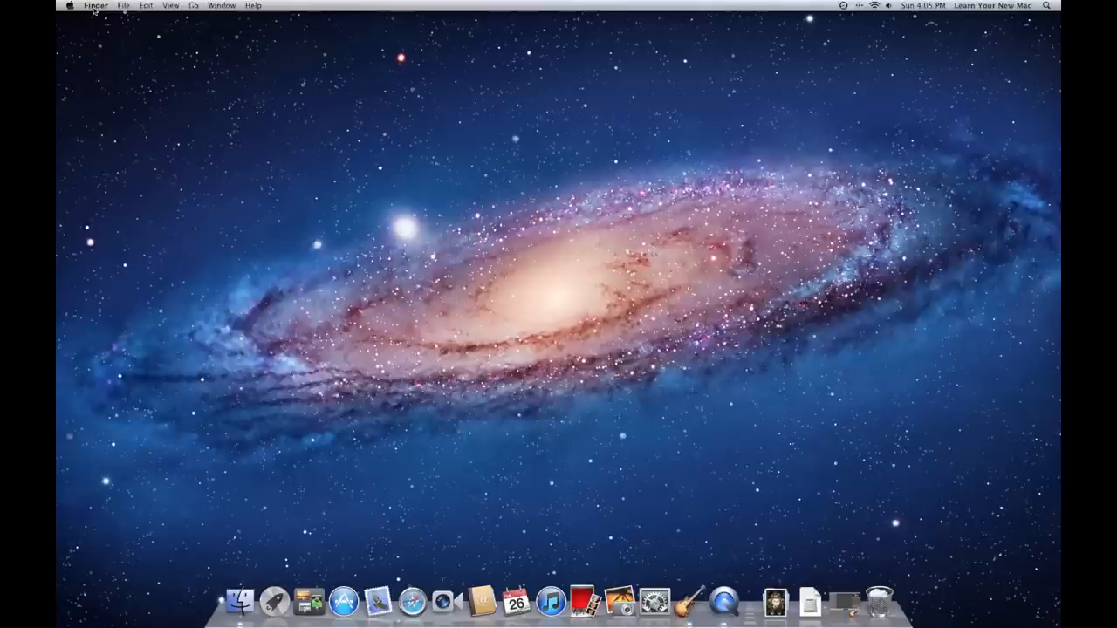
# Show the Finder menu's Empty Trash and Secure Empty Trash choices
pyautogui.click(95, 5)
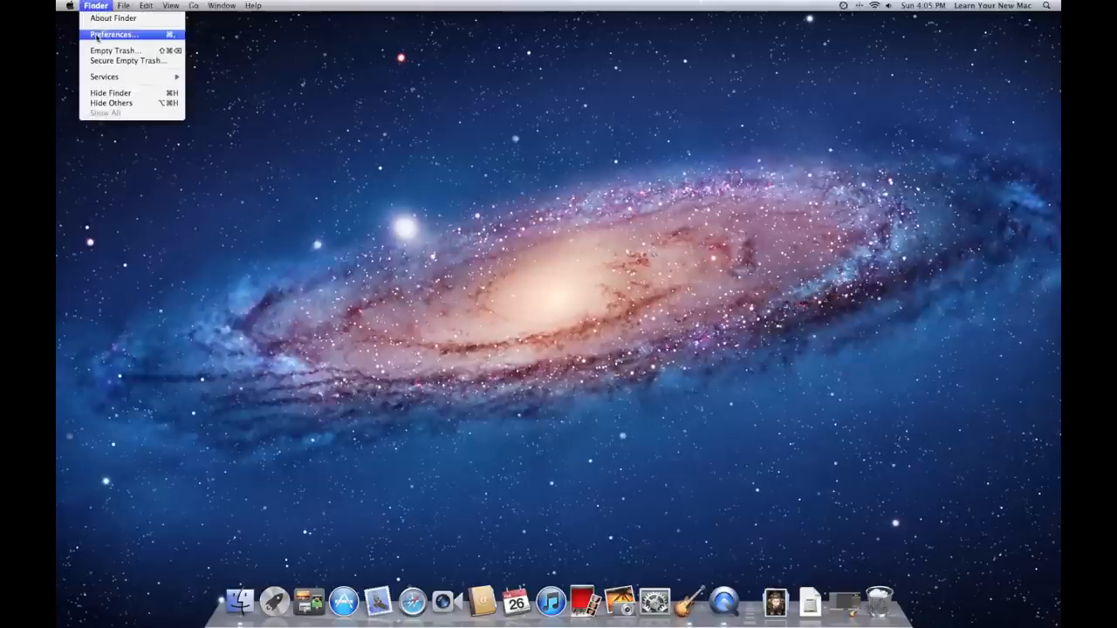
pyautogui.moveTo(130, 61)
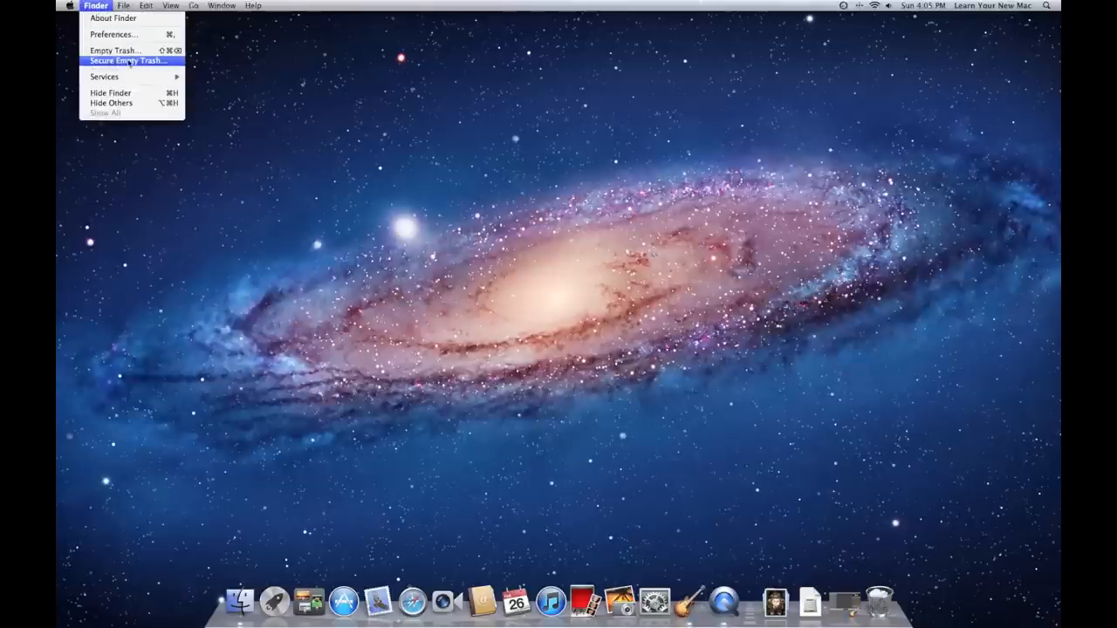
pyautogui.moveTo(113, 48)
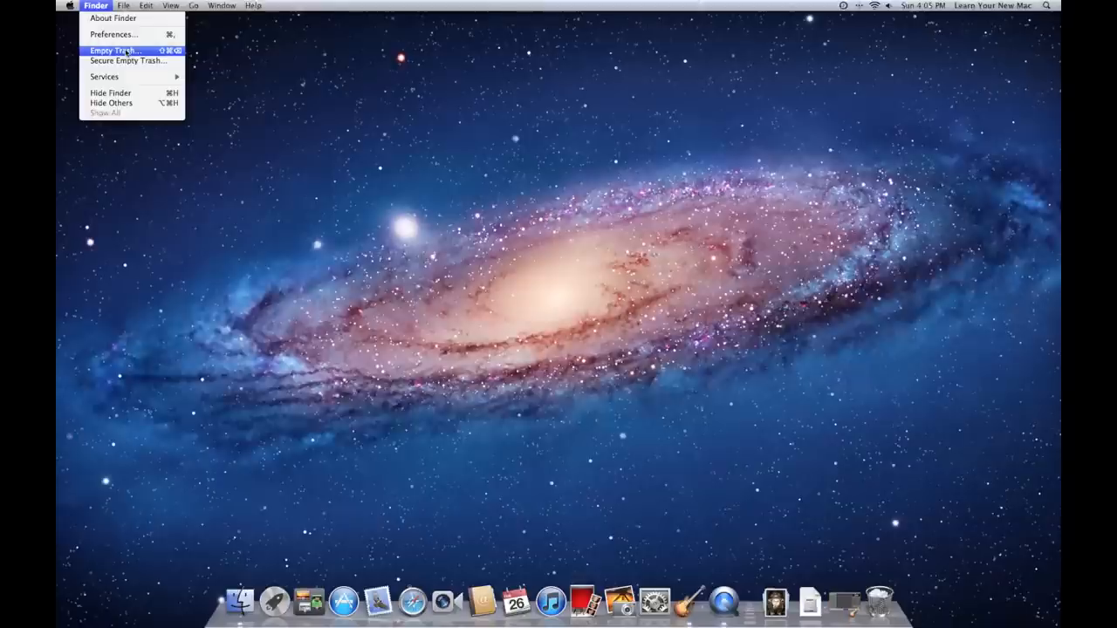
pyautogui.moveTo(127, 61)
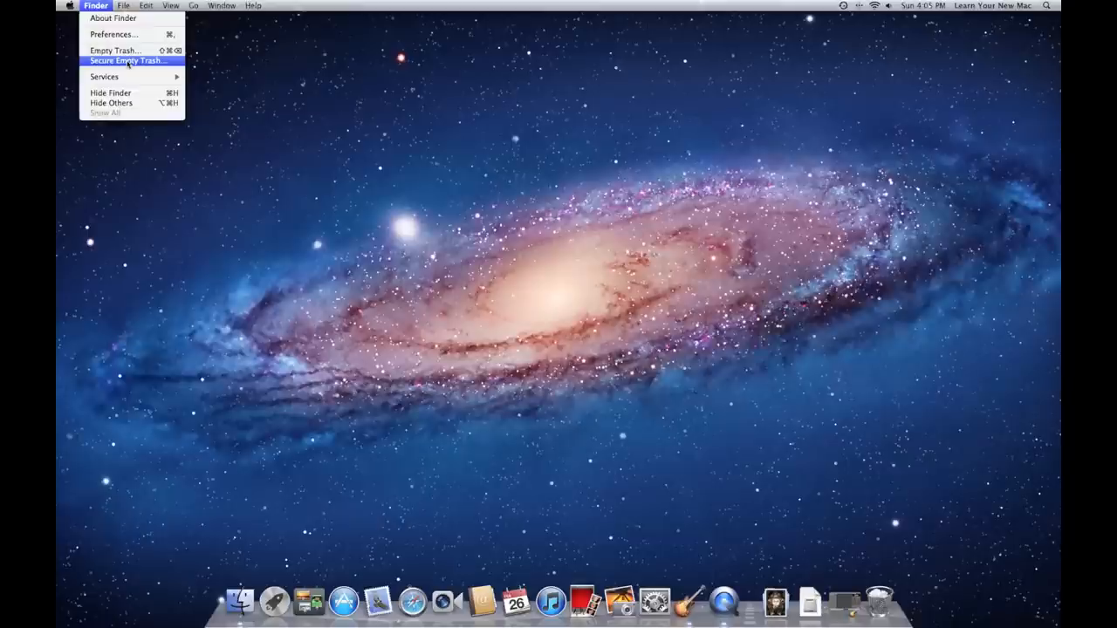
pyautogui.moveTo(356, 157)
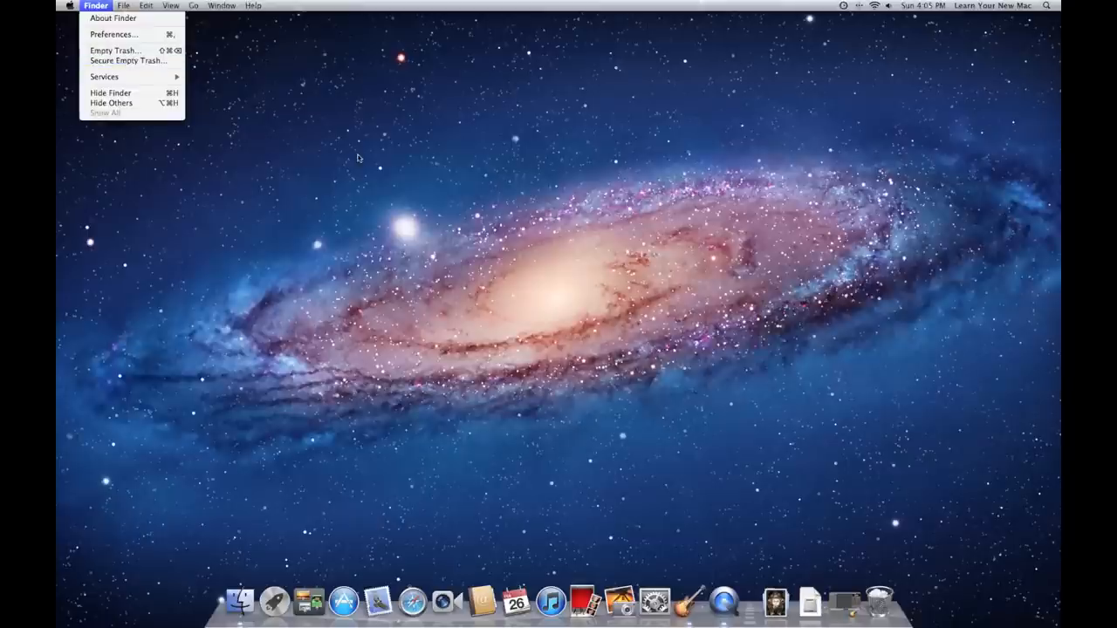